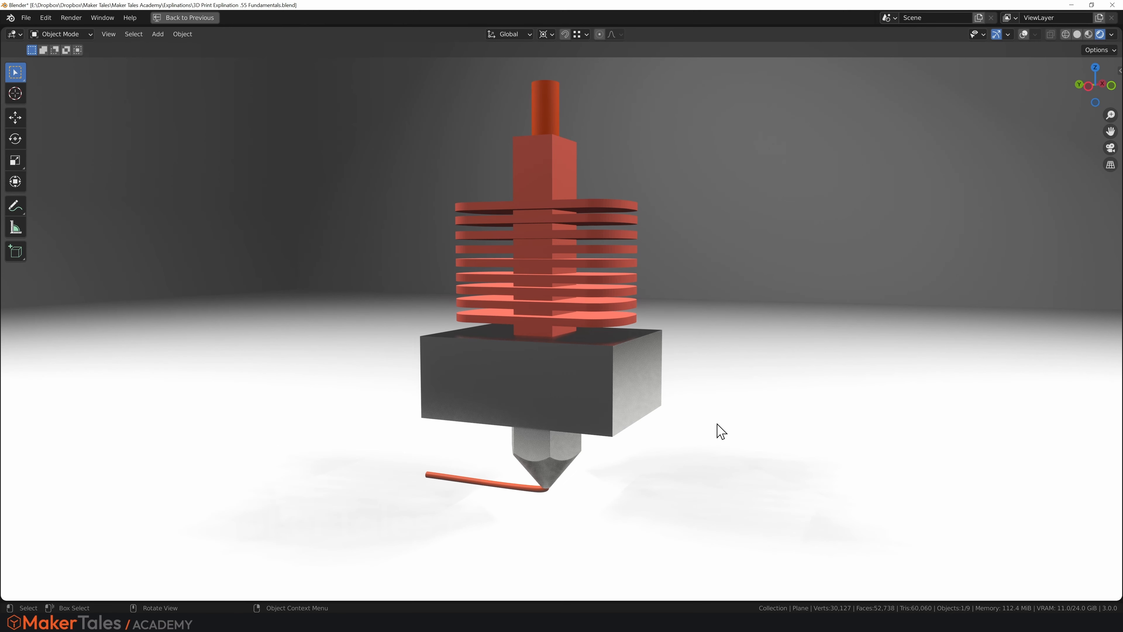
mouse_move(536, 361)
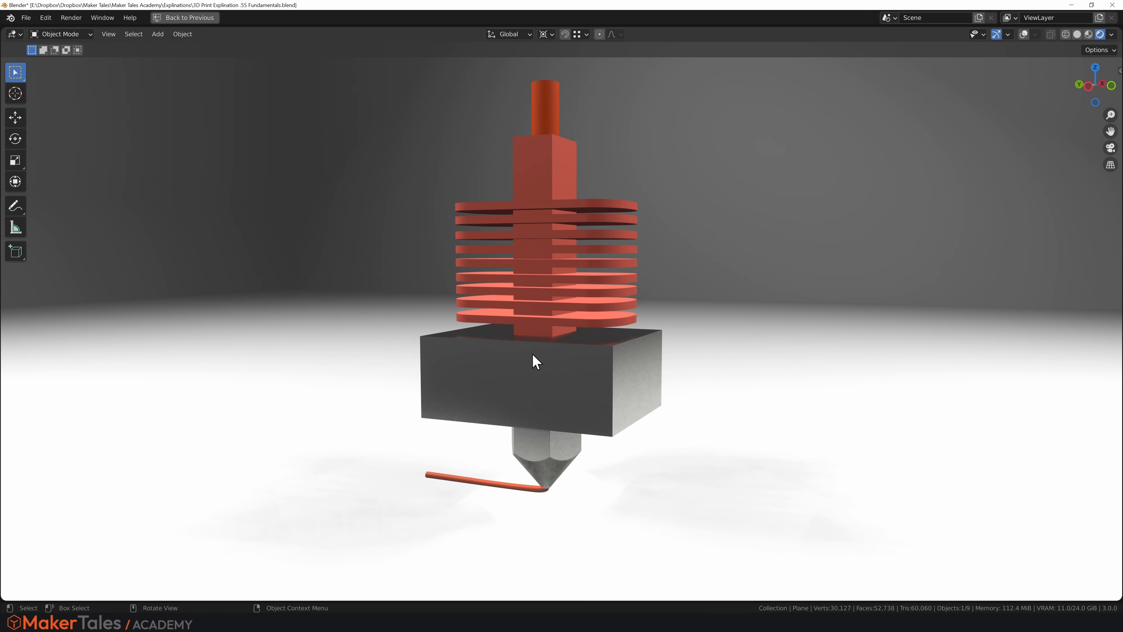
mouse_move(598, 364)
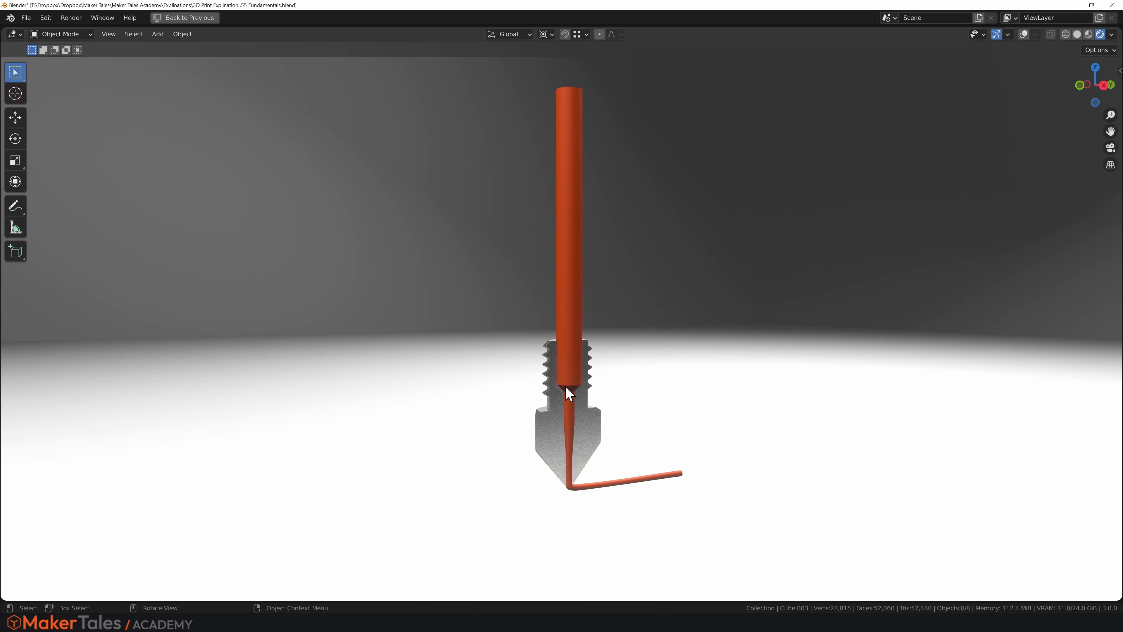
Step: Zoom in on the nozzle cross-section where the filament exits
scroll(up, 3)
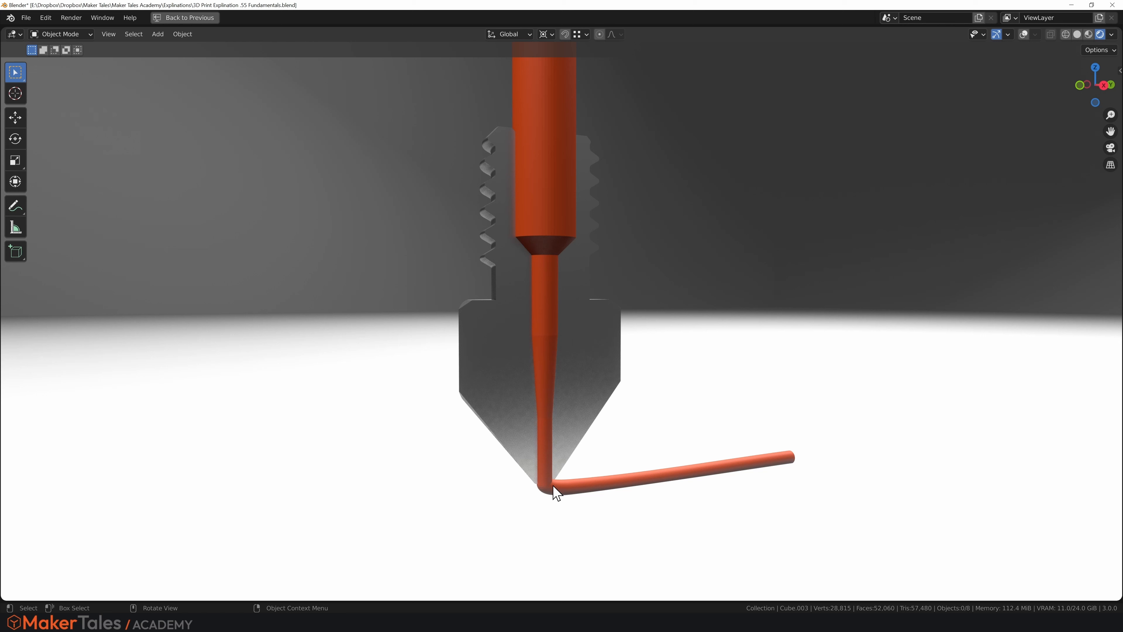
mouse_move(555, 489)
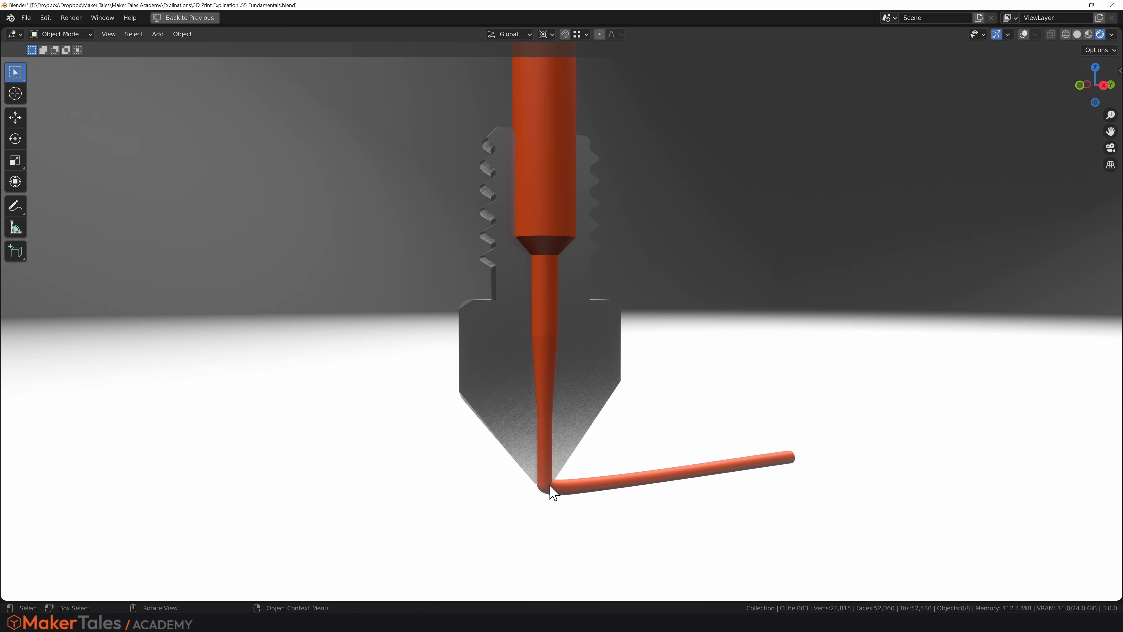
Step: Select the Nozzel mesh in the 3D viewport
click(184, 17)
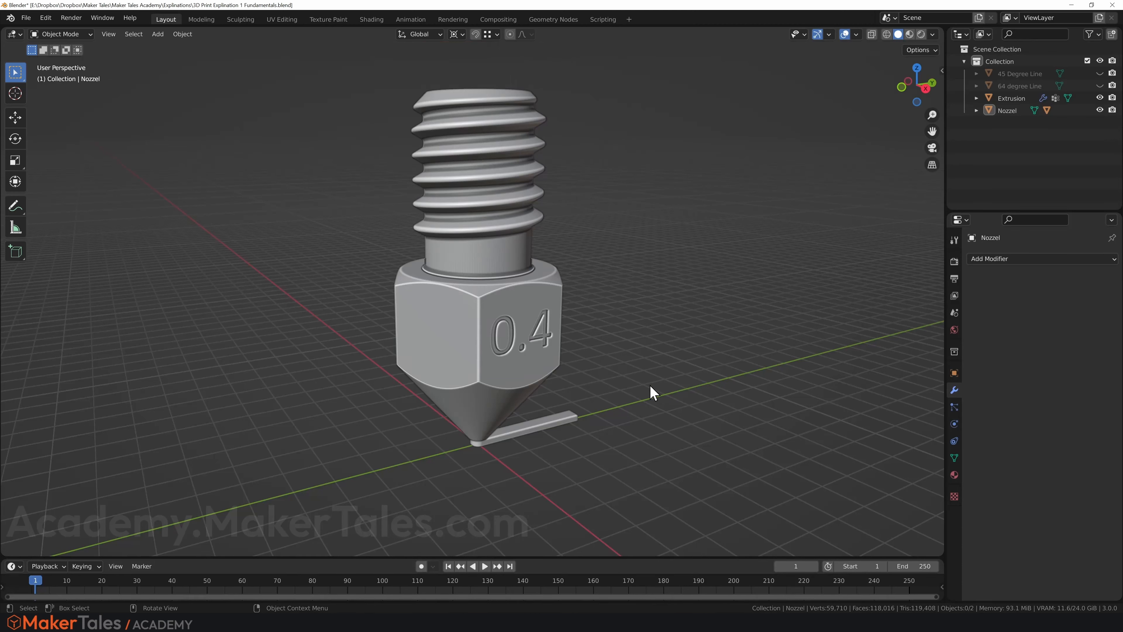
mouse_move(589, 422)
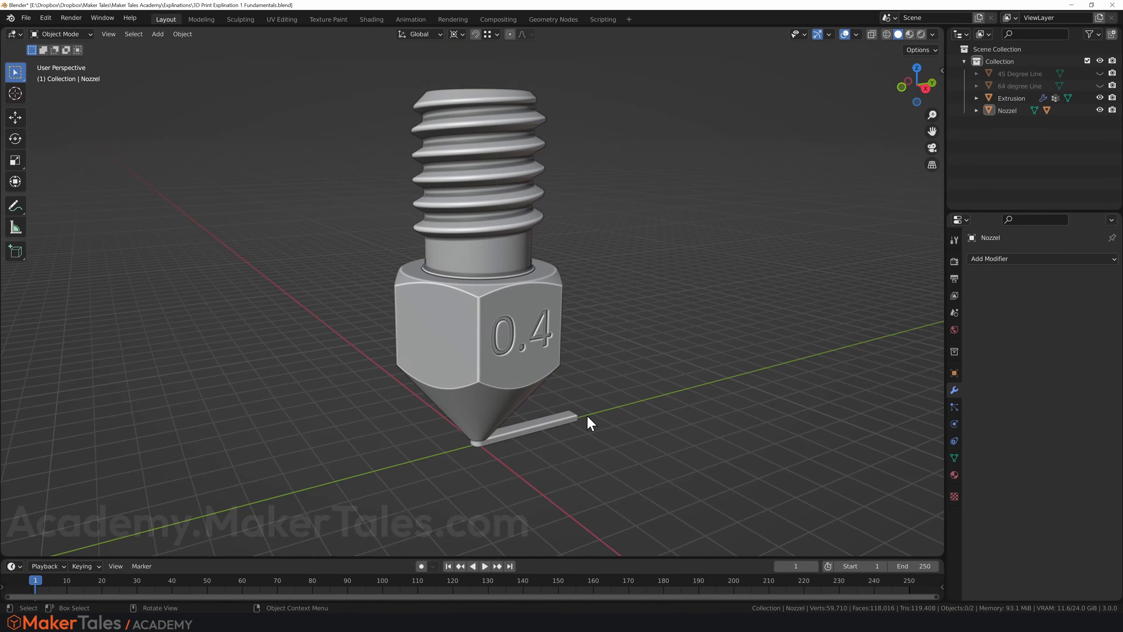
mouse_move(566, 399)
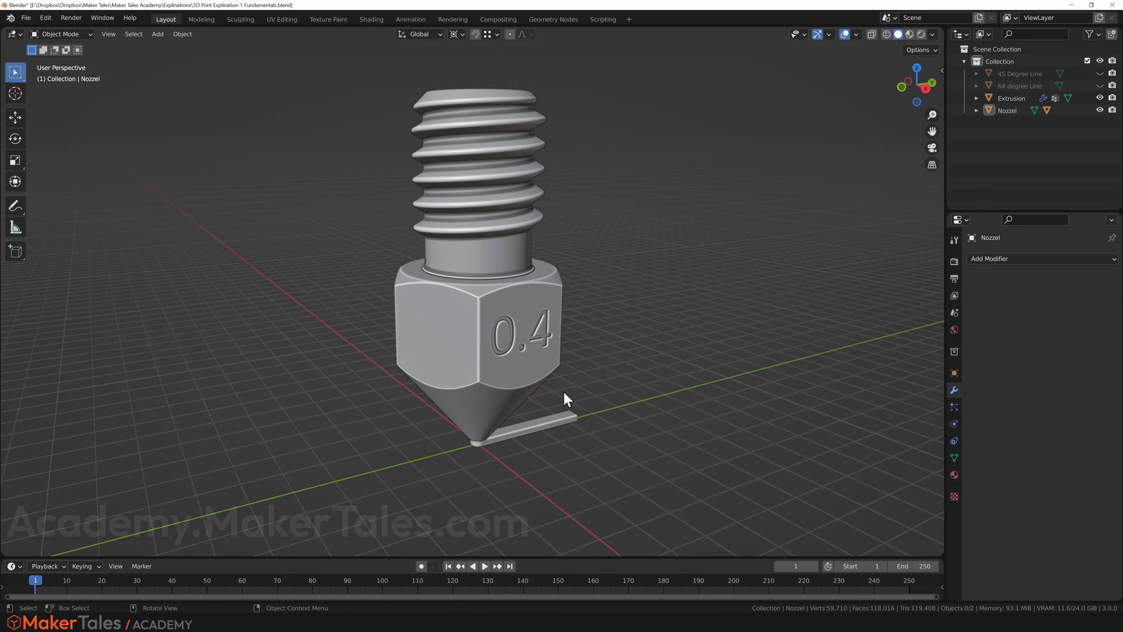
click(537, 398)
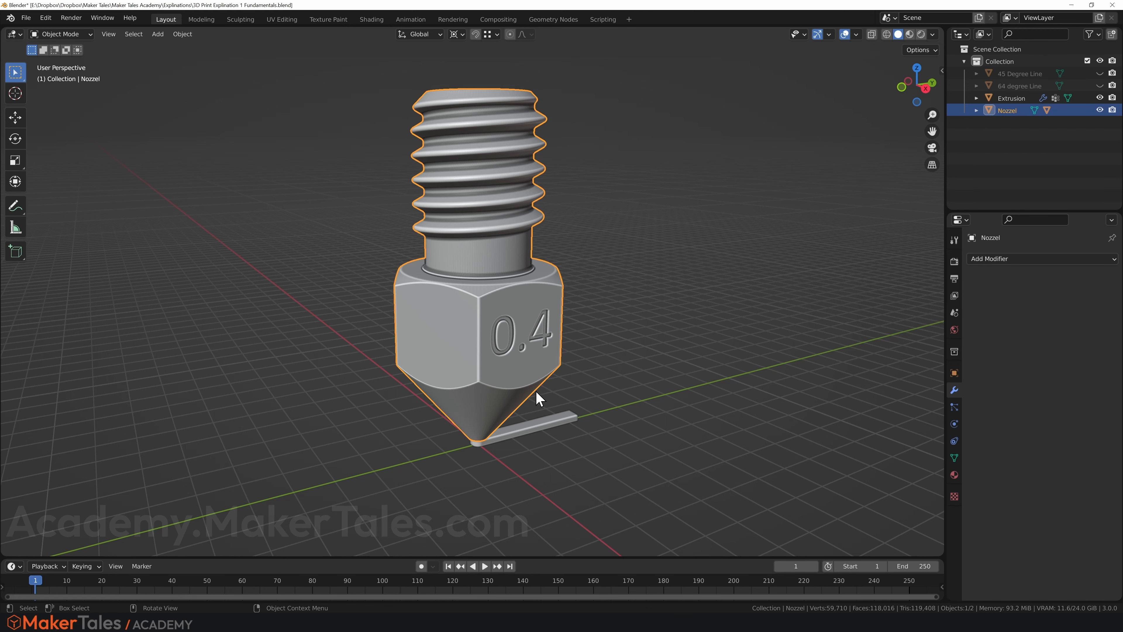
mouse_move(522, 363)
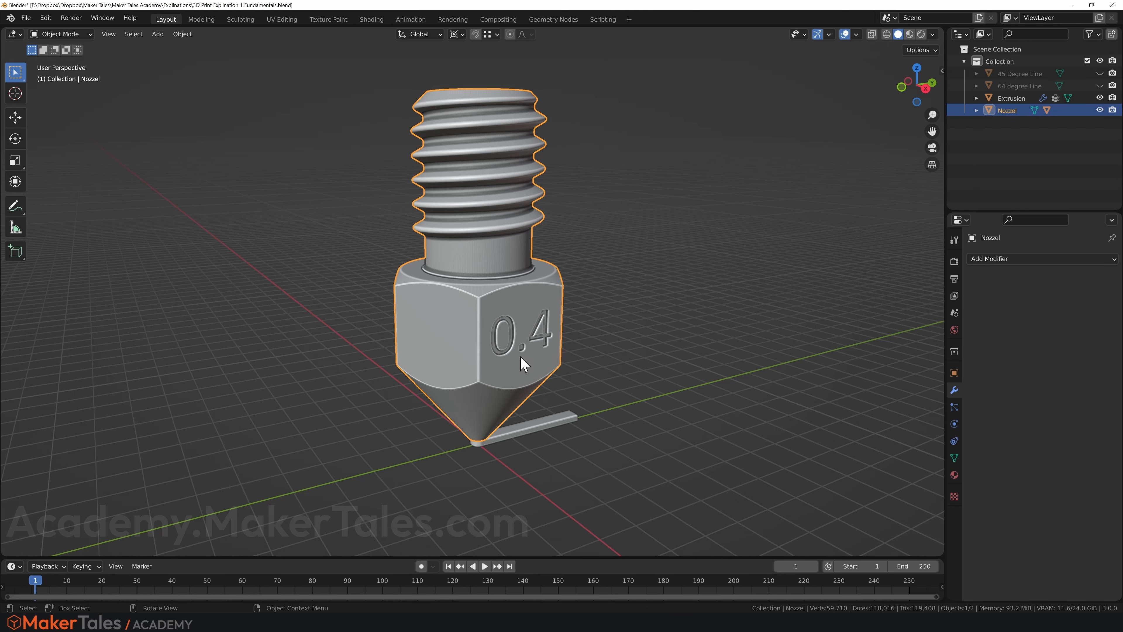
mouse_move(529, 427)
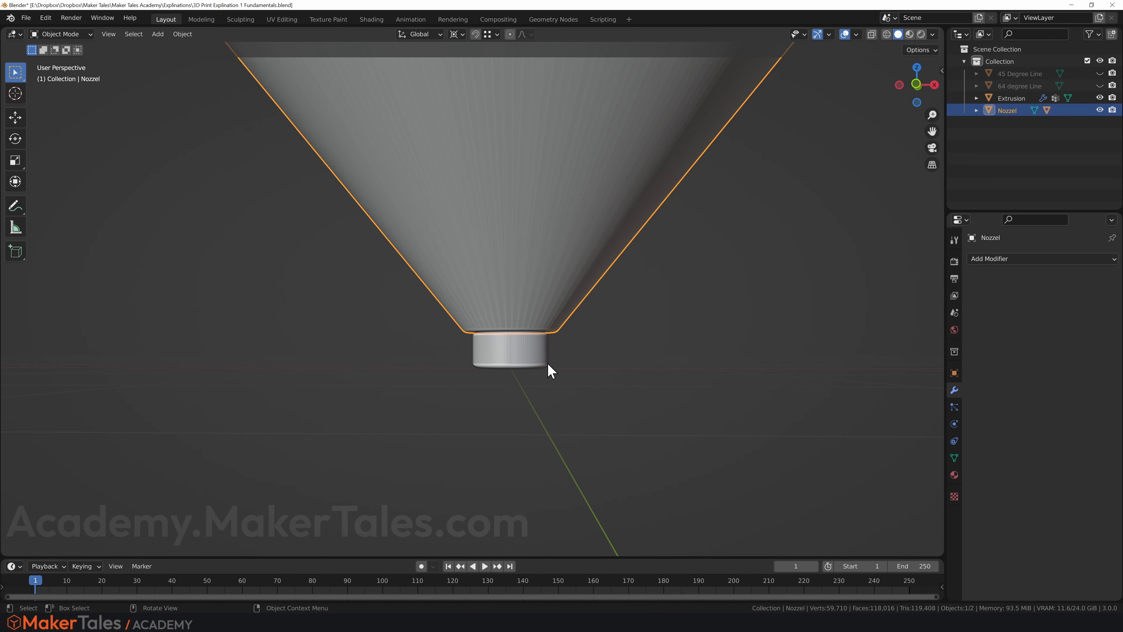
mouse_move(553, 339)
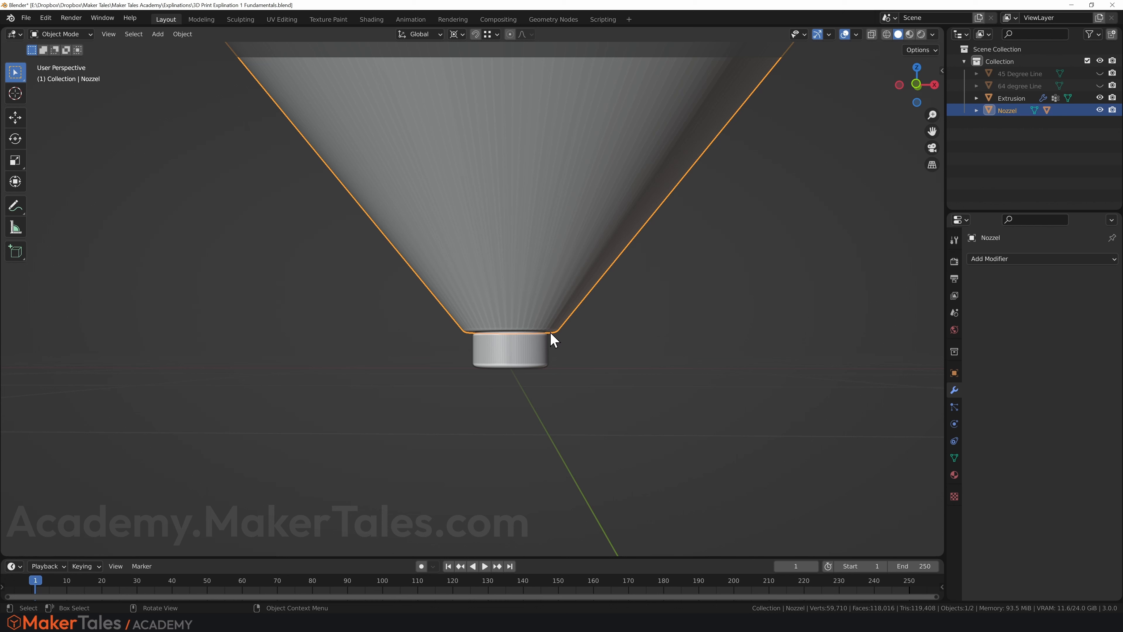
mouse_move(555, 364)
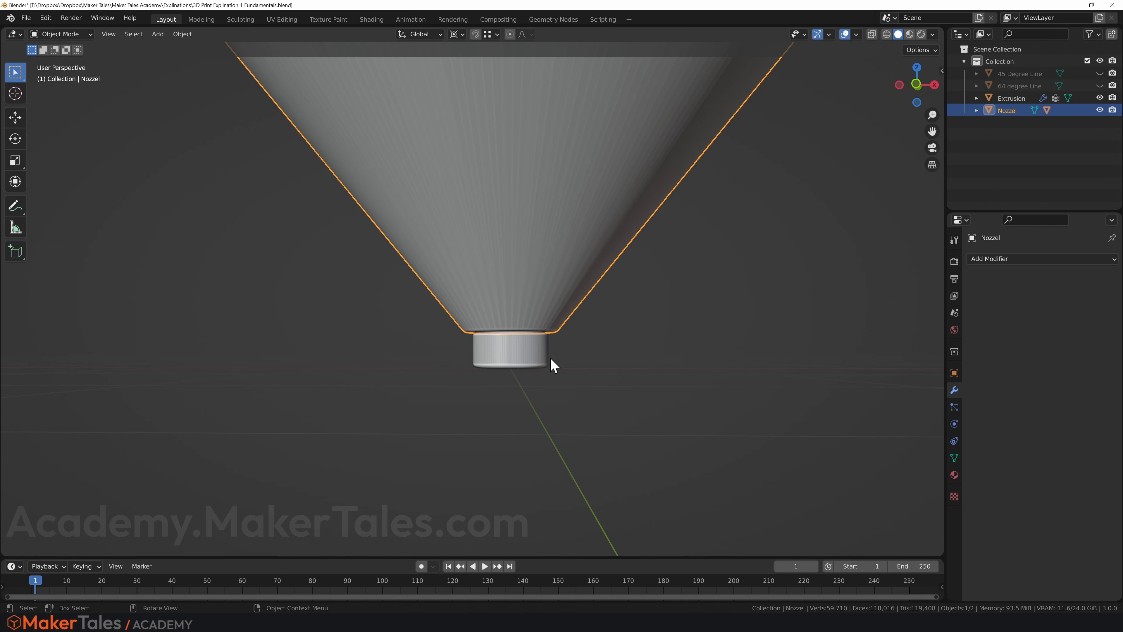
mouse_move(472, 365)
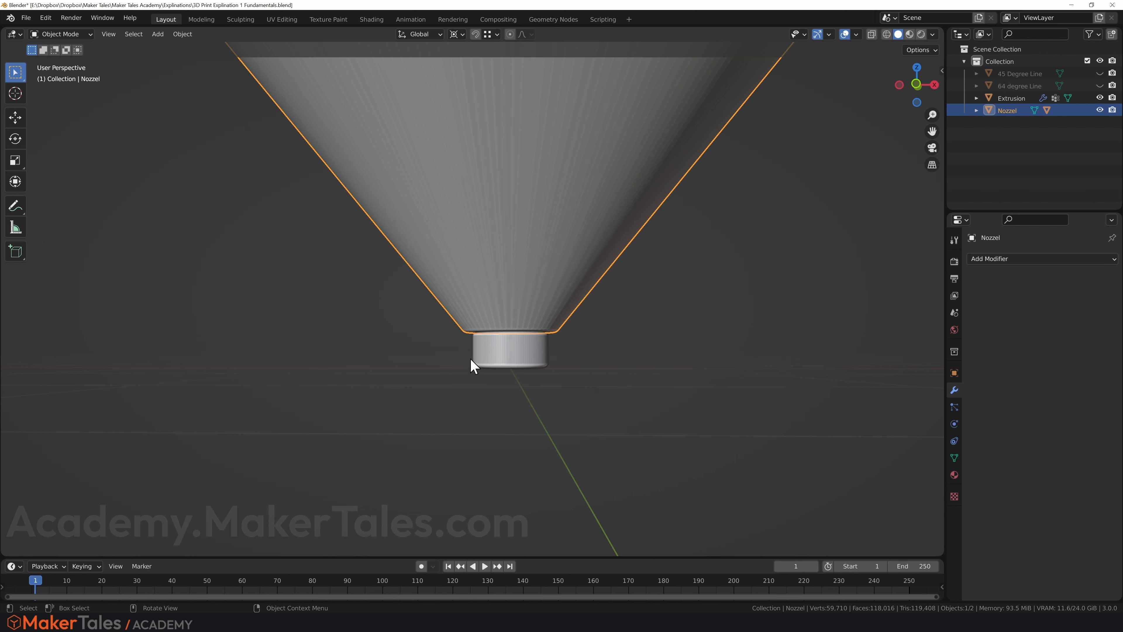
mouse_move(549, 364)
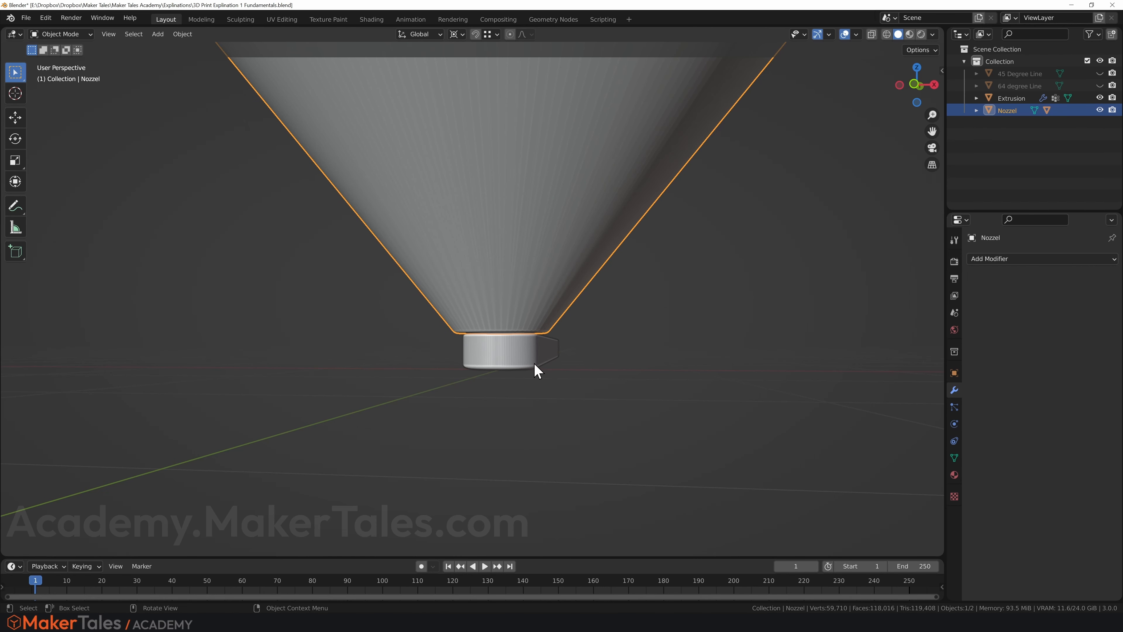
mouse_move(538, 338)
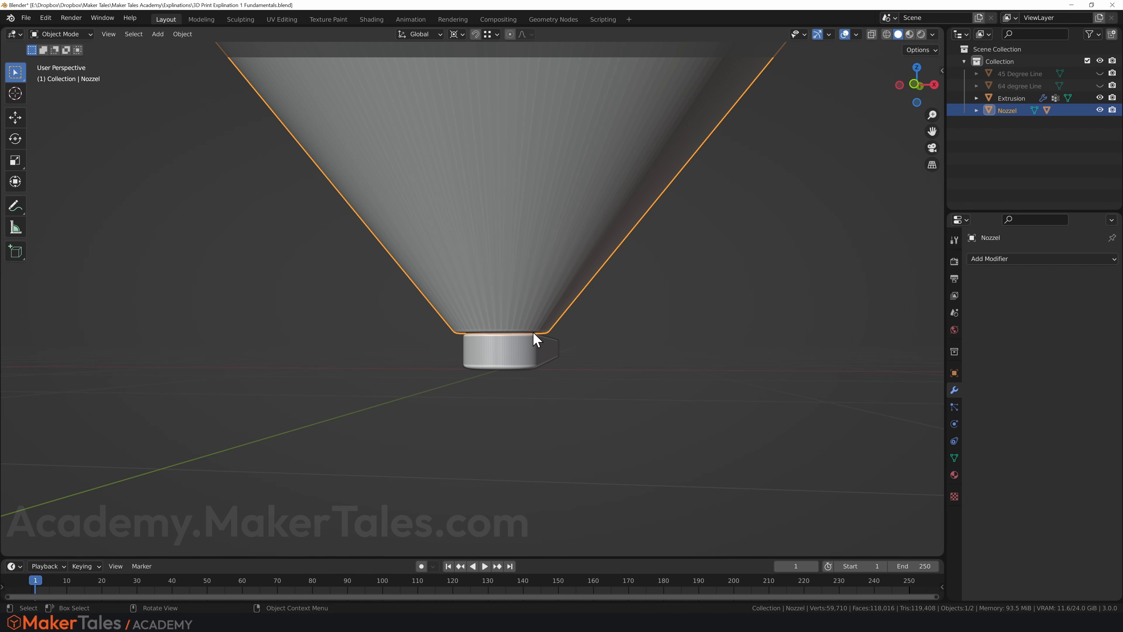
drag(537, 337, 530, 348)
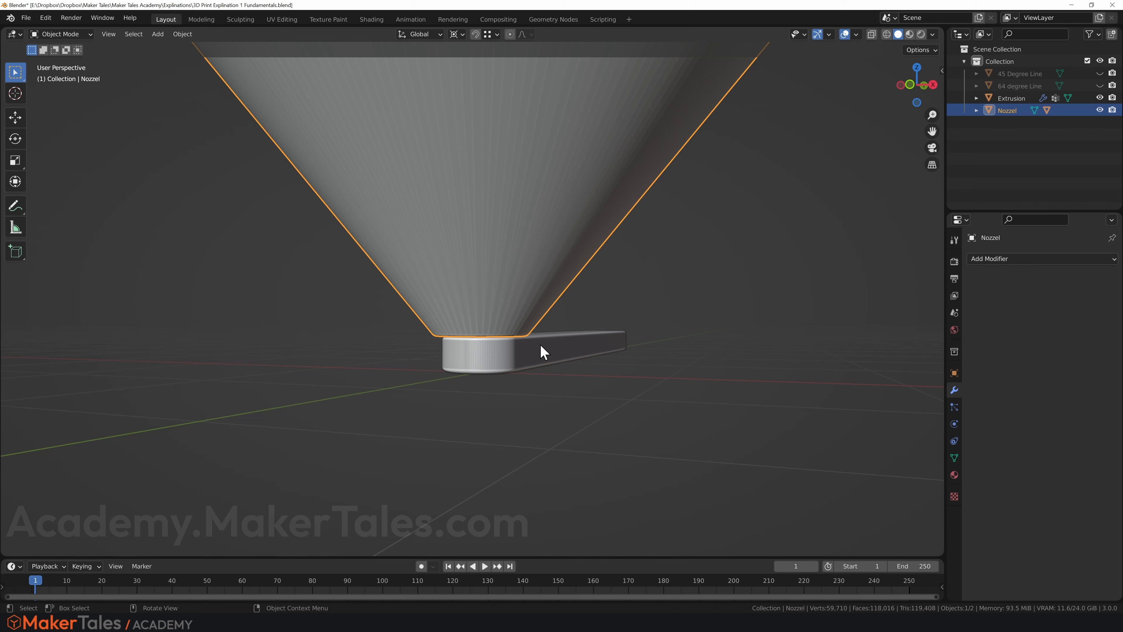
scroll(down, 3)
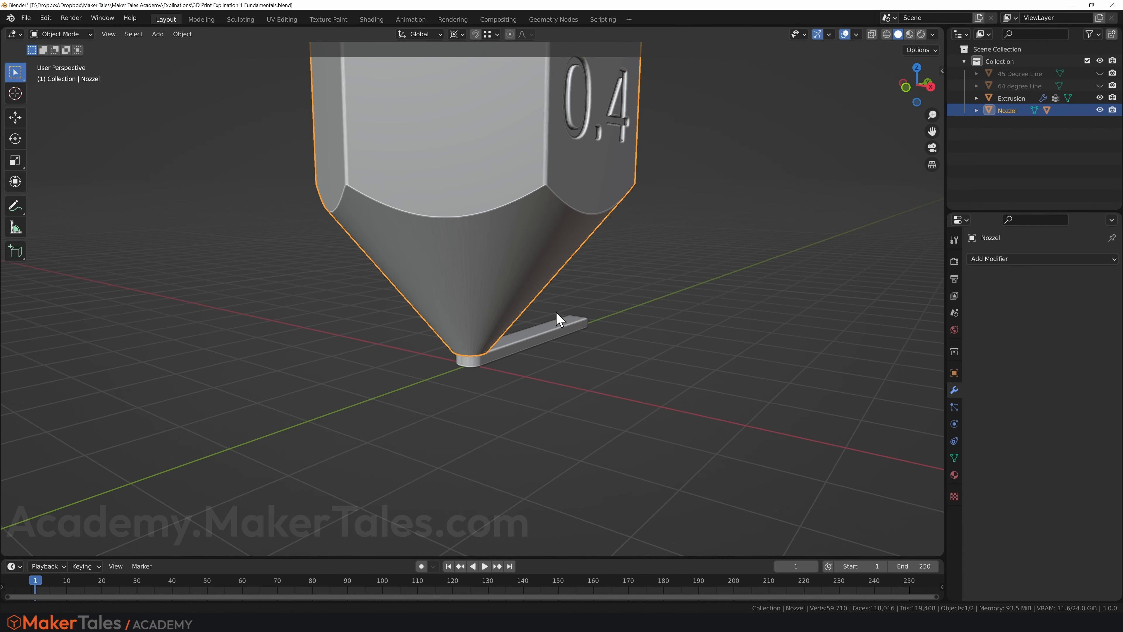
Step: Move a duplicated extrusion upward to stack another layer on the wall
key(g)
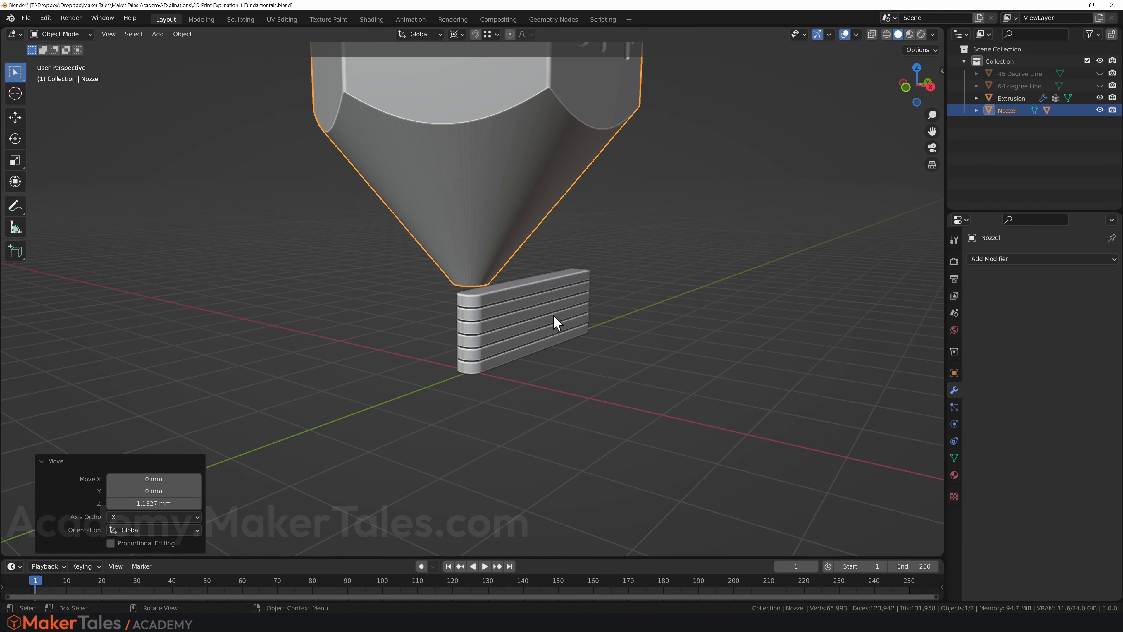
mouse_move(544, 344)
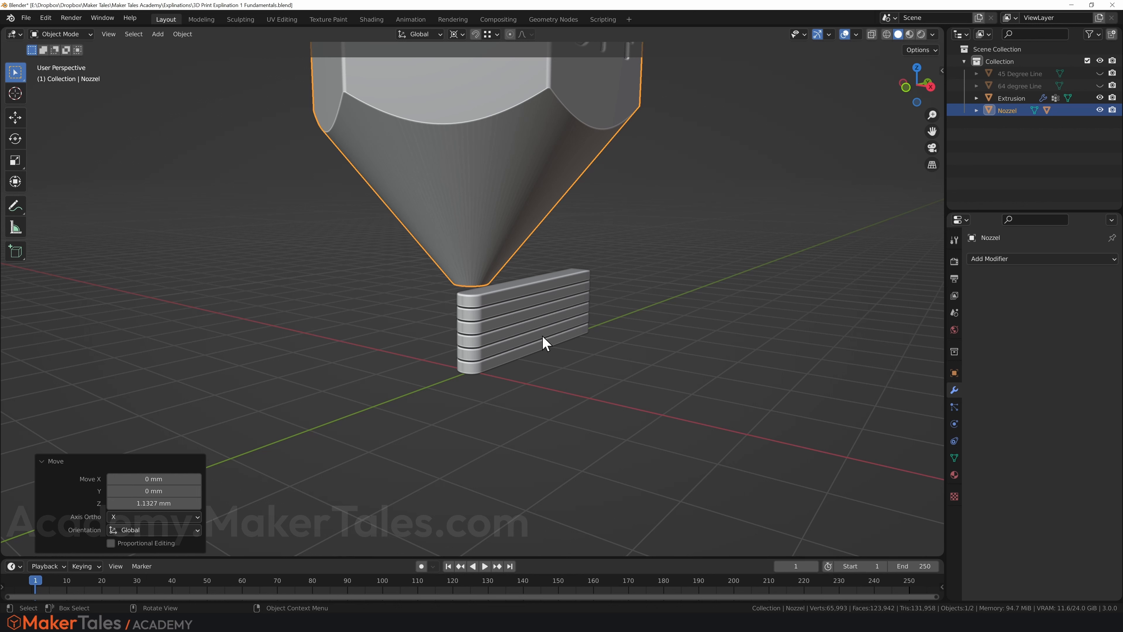
mouse_move(422, 312)
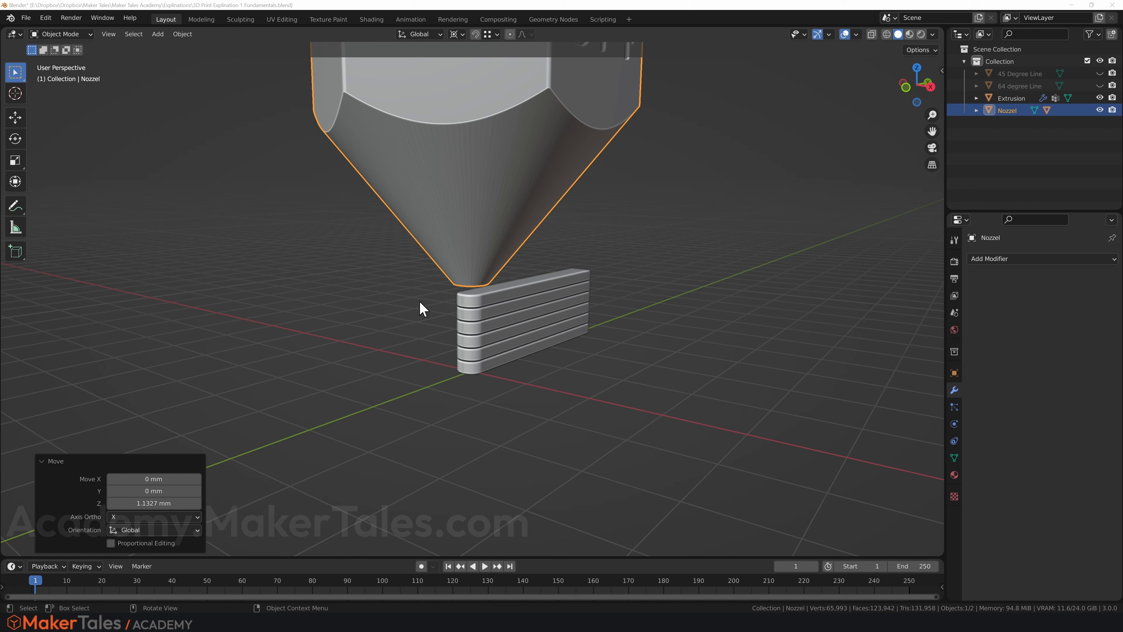
mouse_move(418, 313)
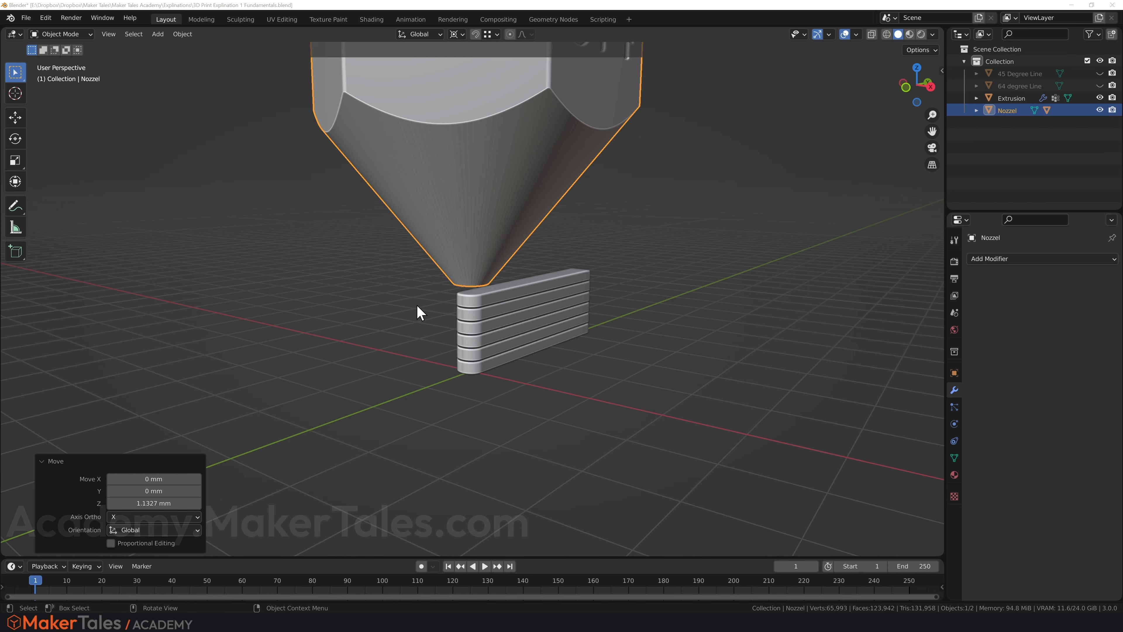
mouse_move(430, 291)
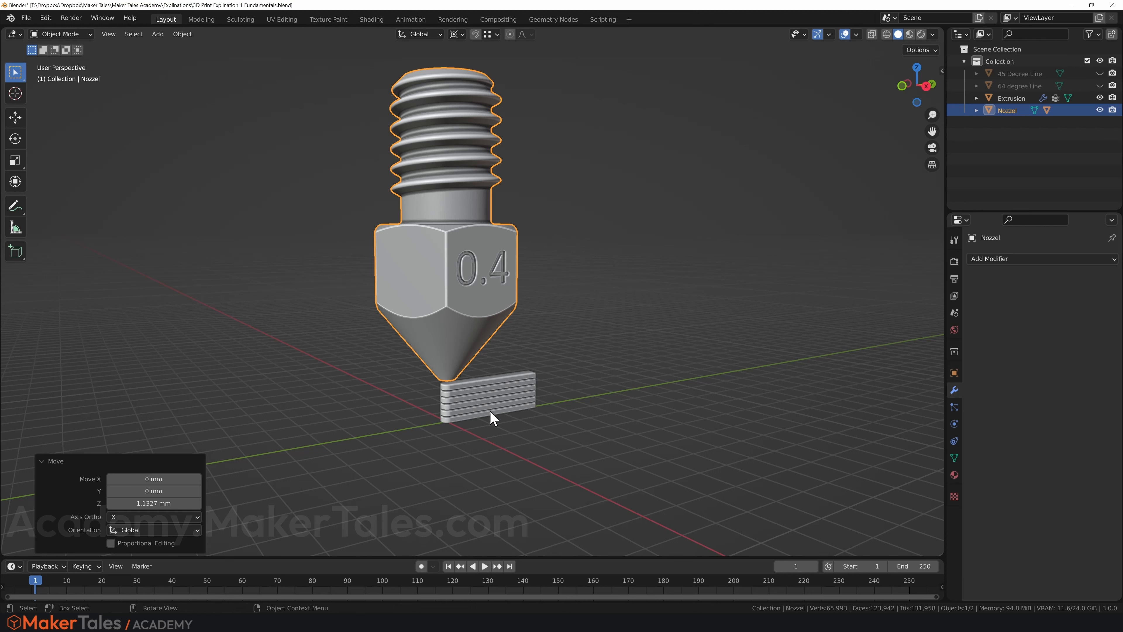
mouse_move(527, 286)
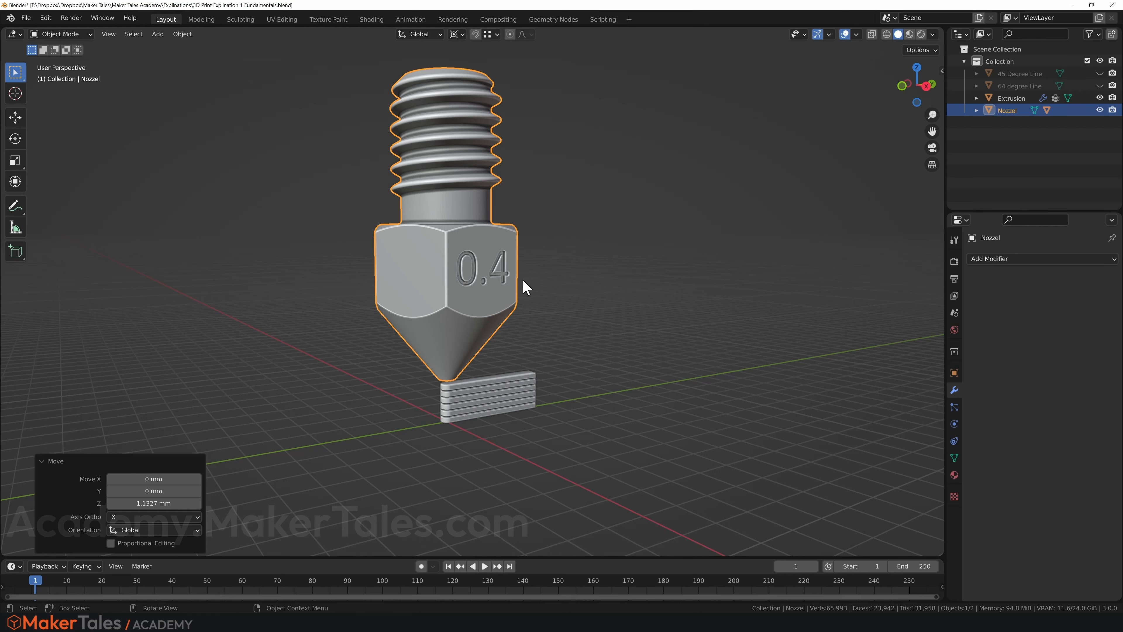
mouse_move(498, 320)
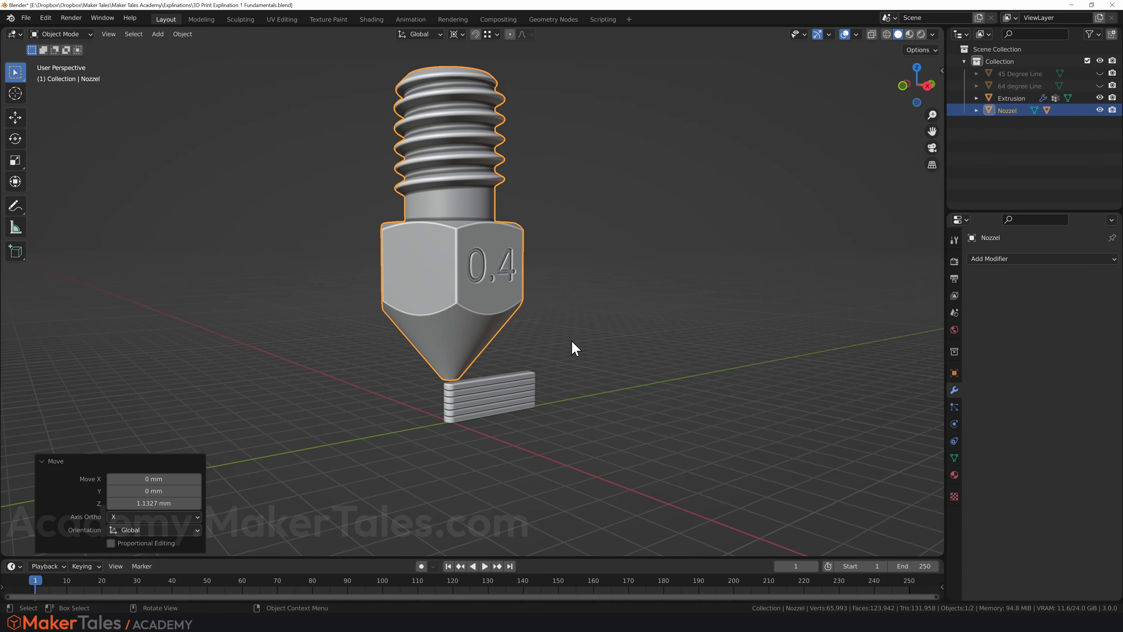
mouse_move(569, 354)
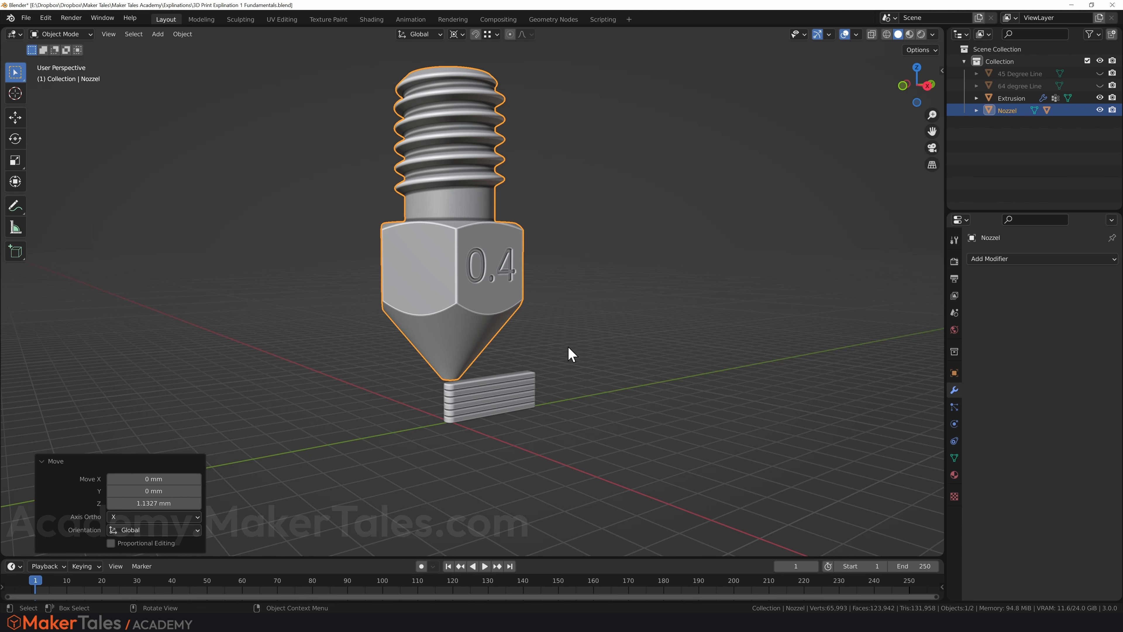
mouse_move(577, 356)
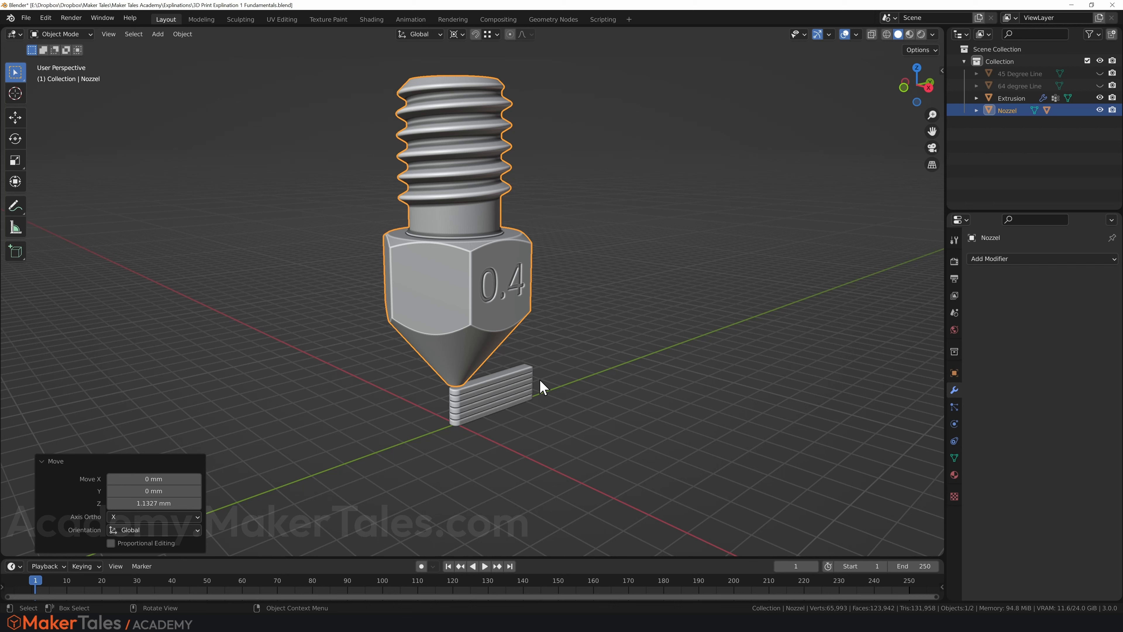
mouse_move(550, 378)
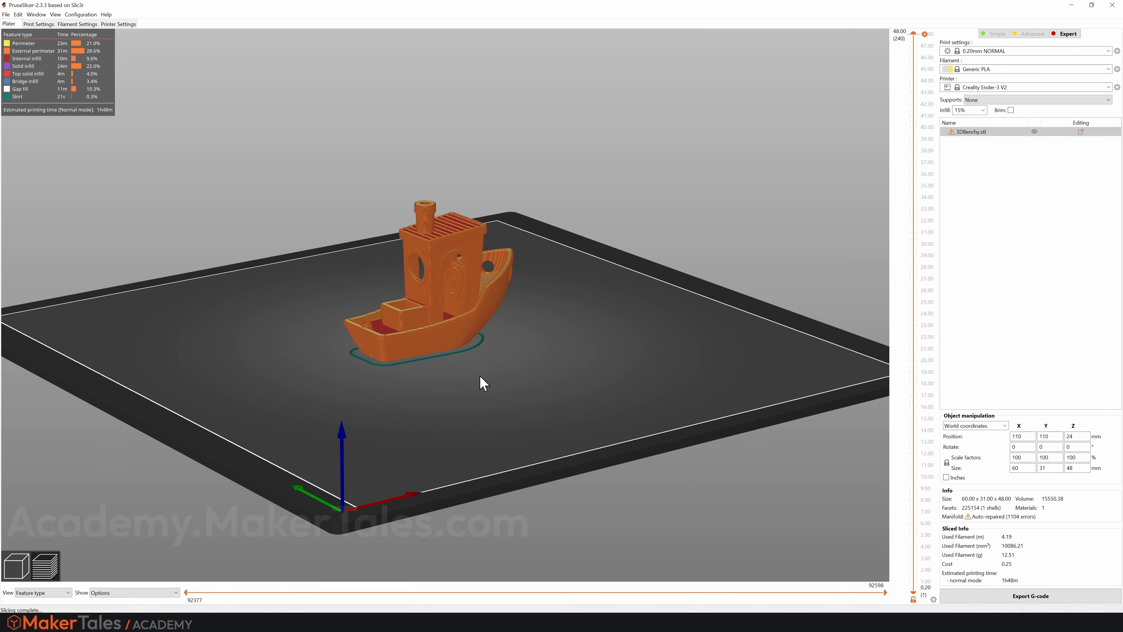
mouse_move(526, 335)
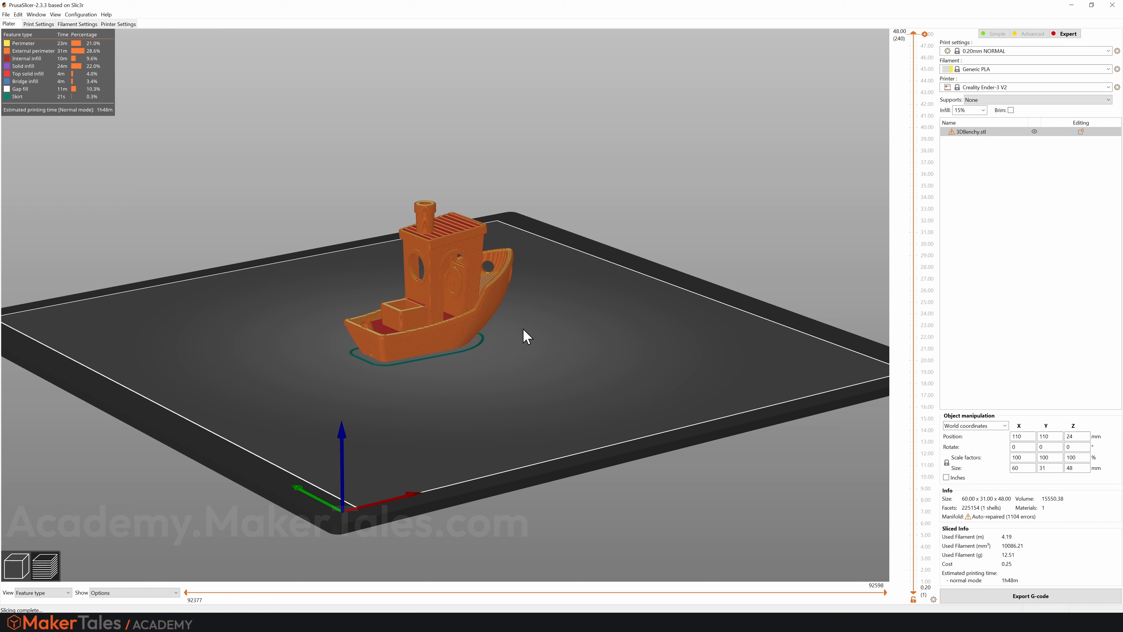
mouse_move(596, 297)
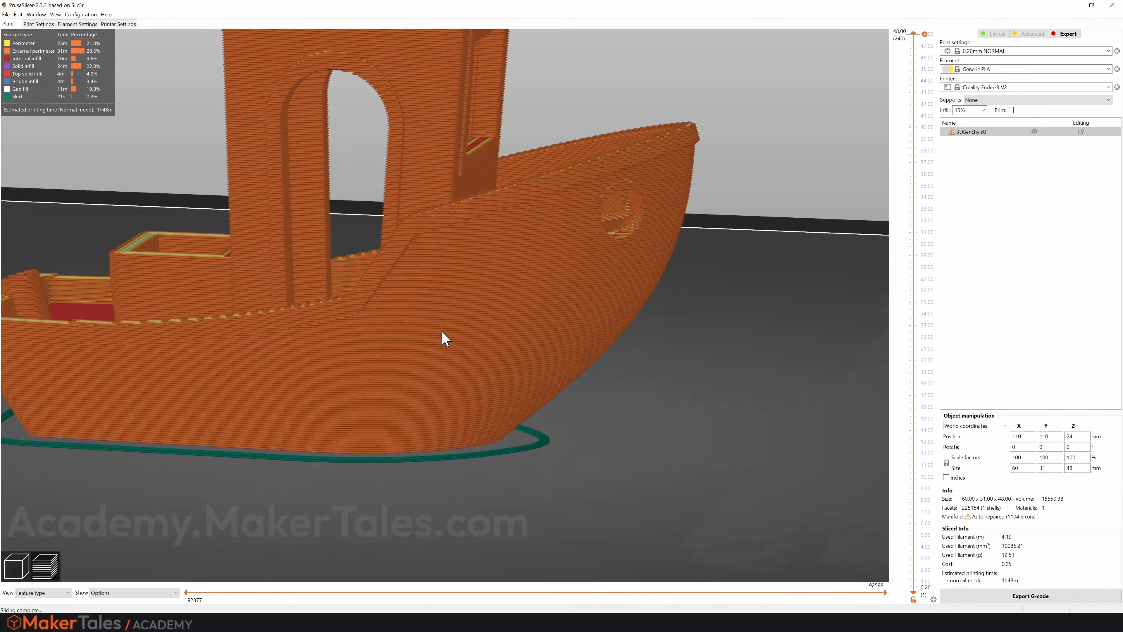
drag(444, 337, 437, 301)
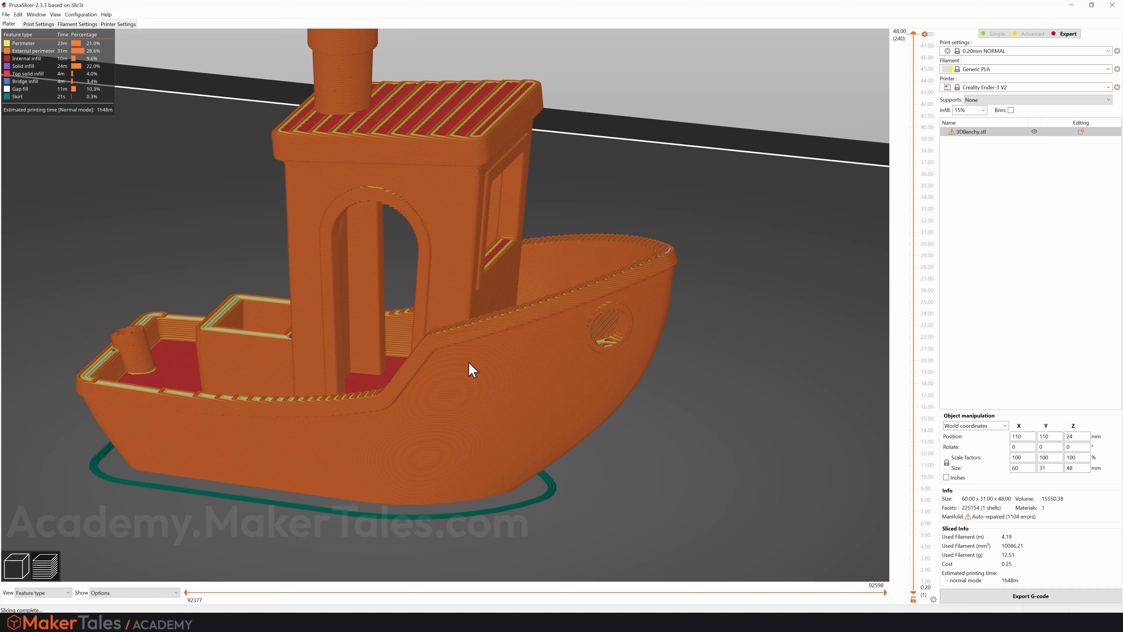
drag(471, 369, 463, 368)
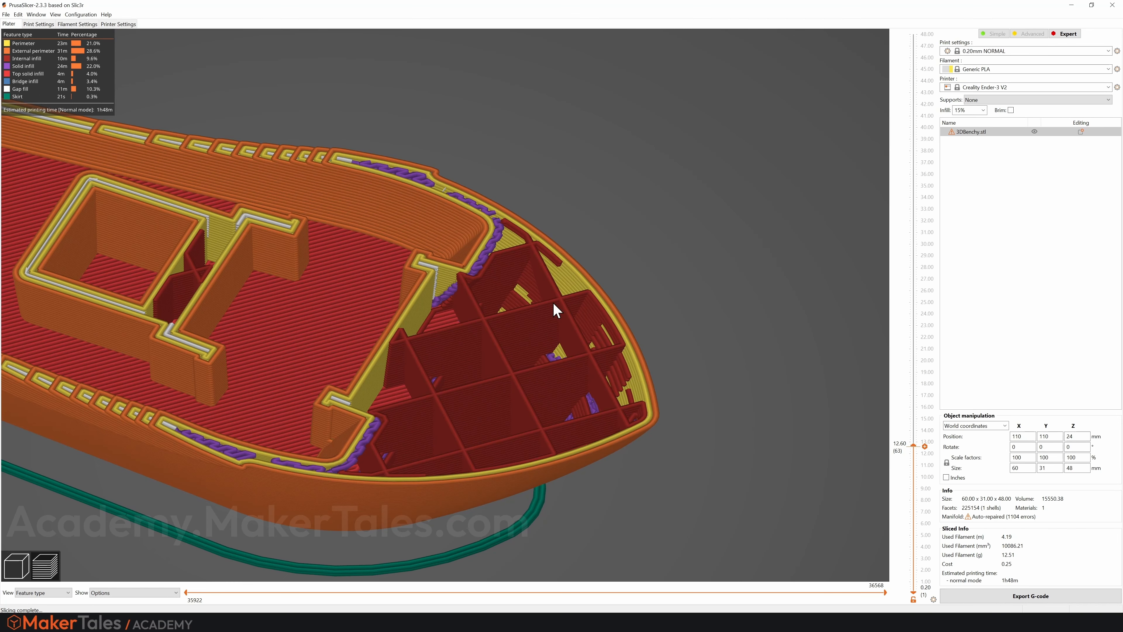
mouse_move(602, 306)
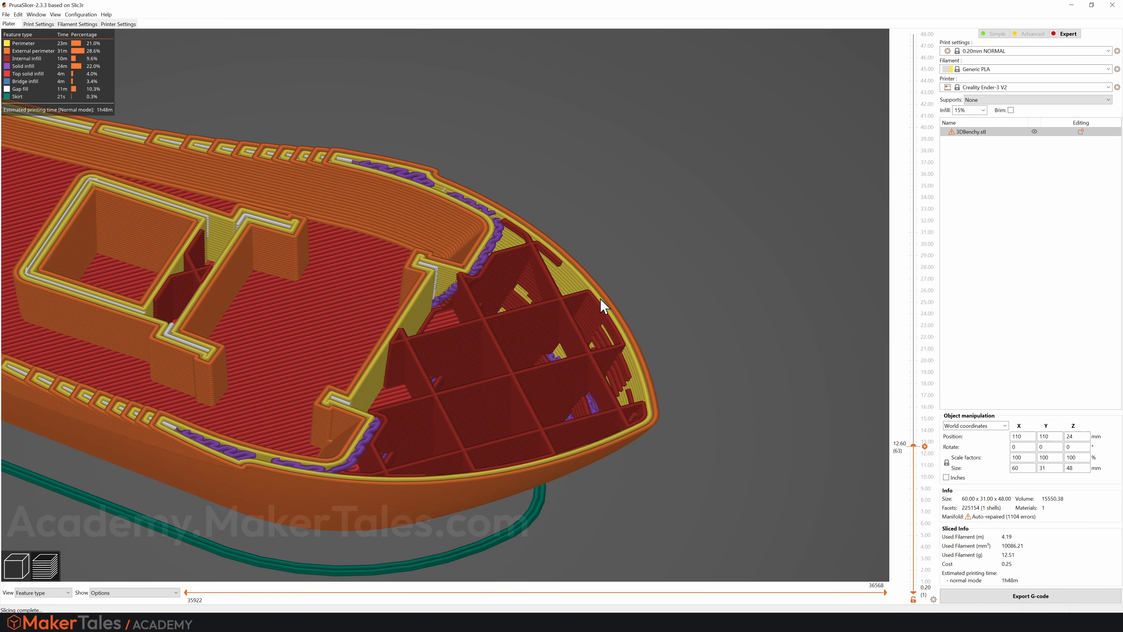
mouse_move(526, 395)
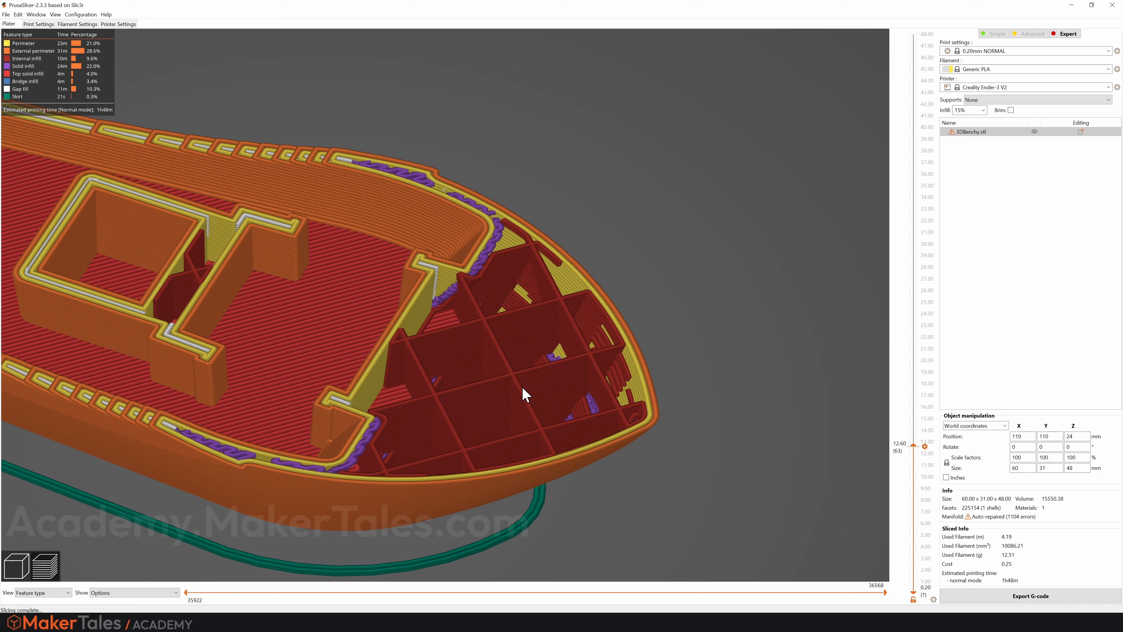
mouse_move(478, 430)
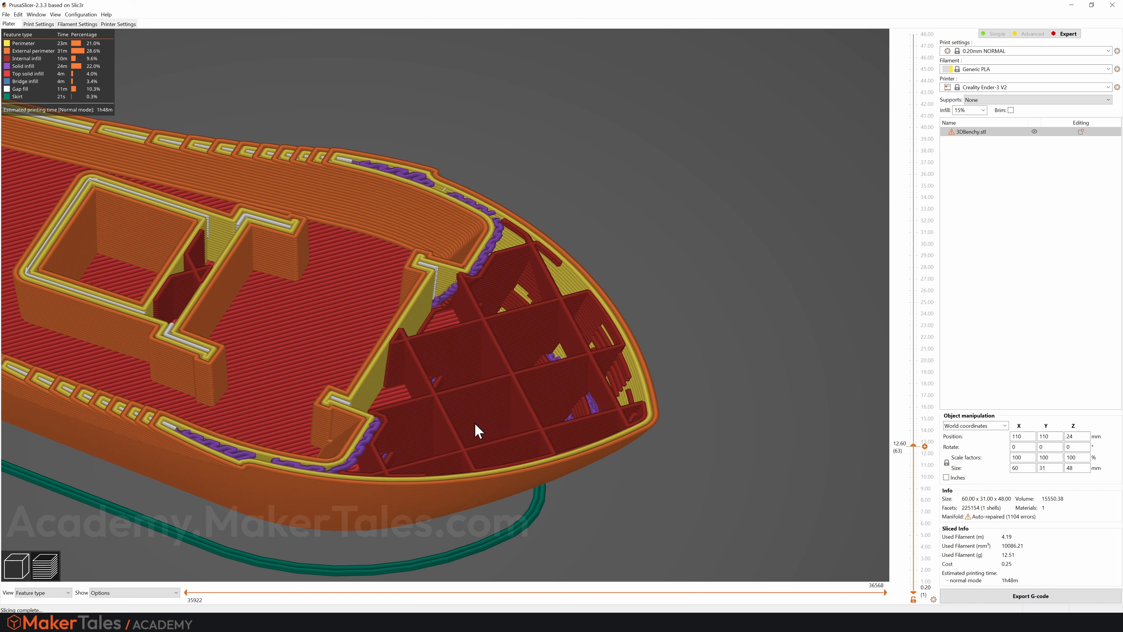
mouse_move(478, 384)
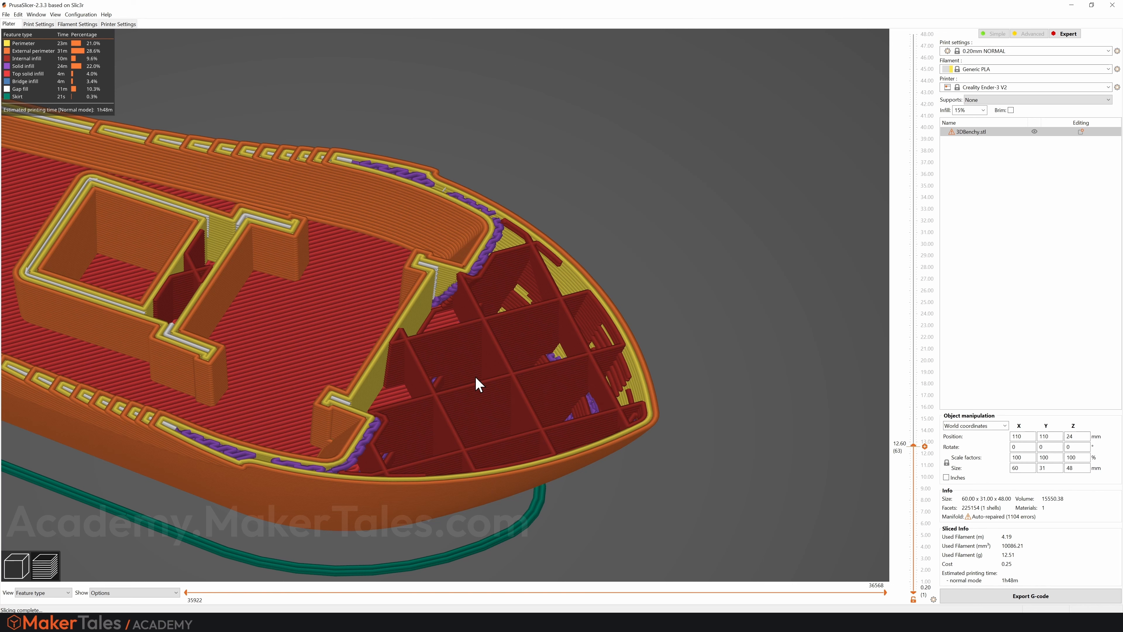
mouse_move(620, 326)
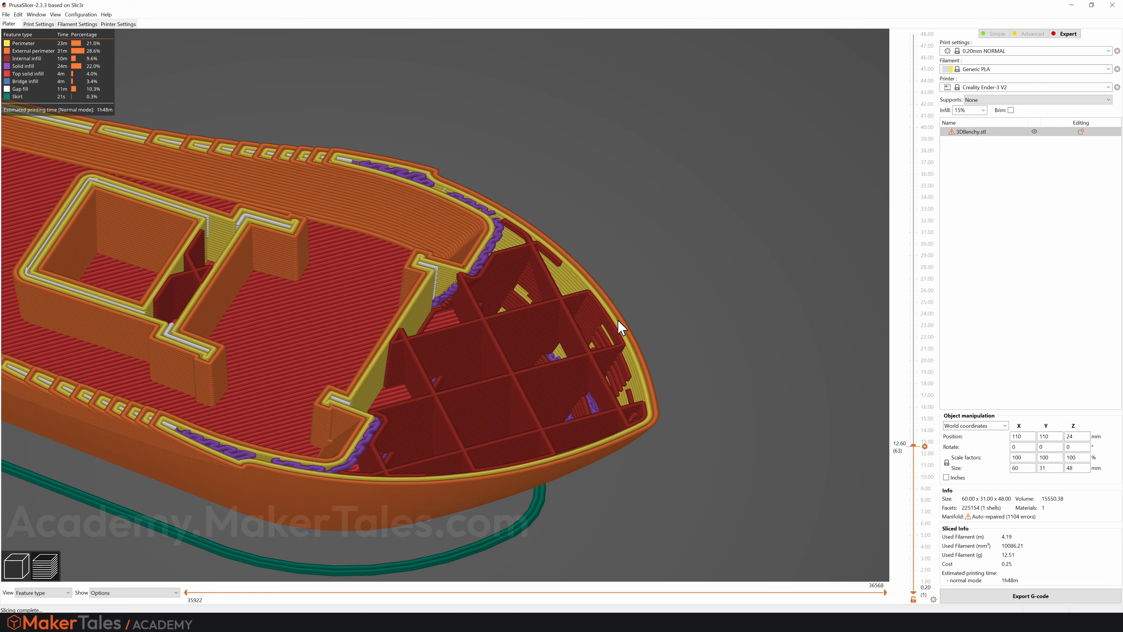
mouse_move(605, 330)
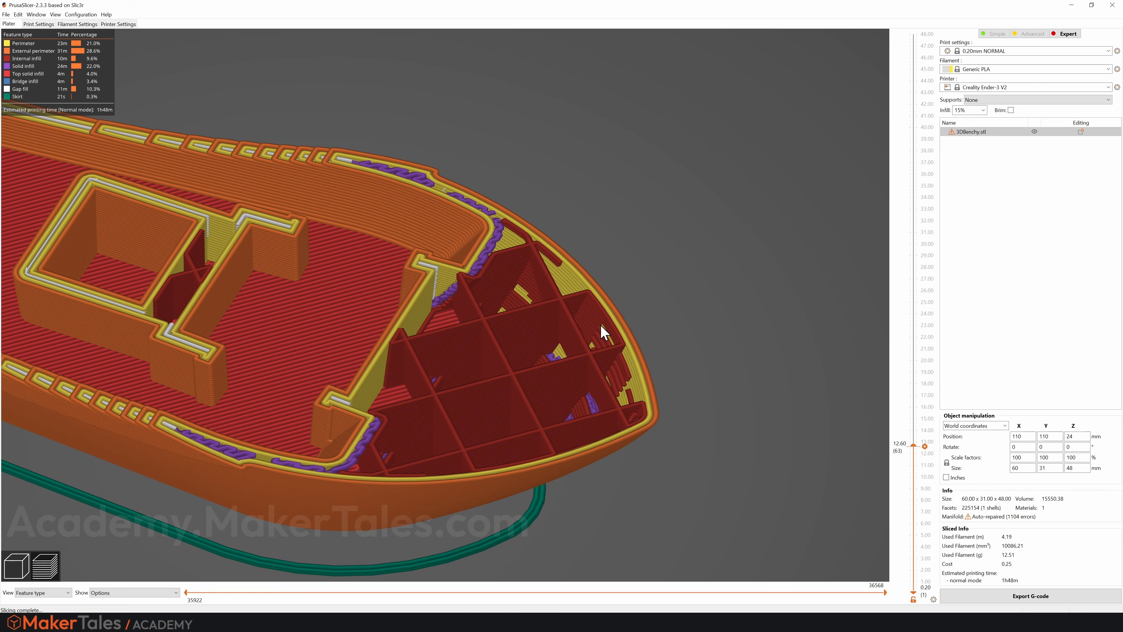
mouse_move(533, 376)
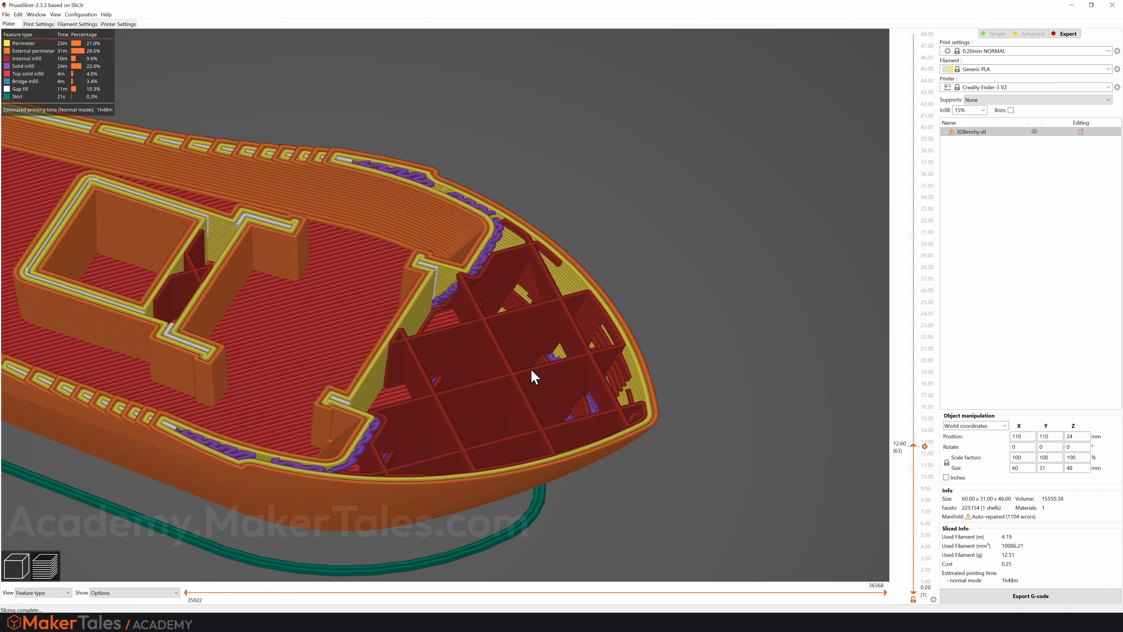
mouse_move(623, 340)
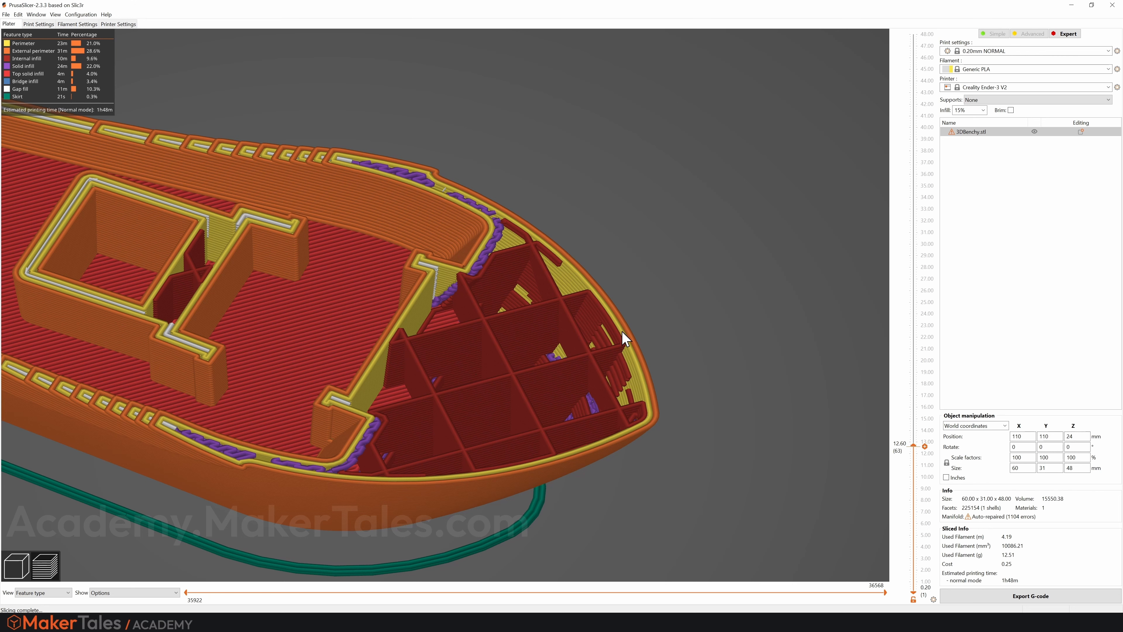
mouse_move(492, 401)
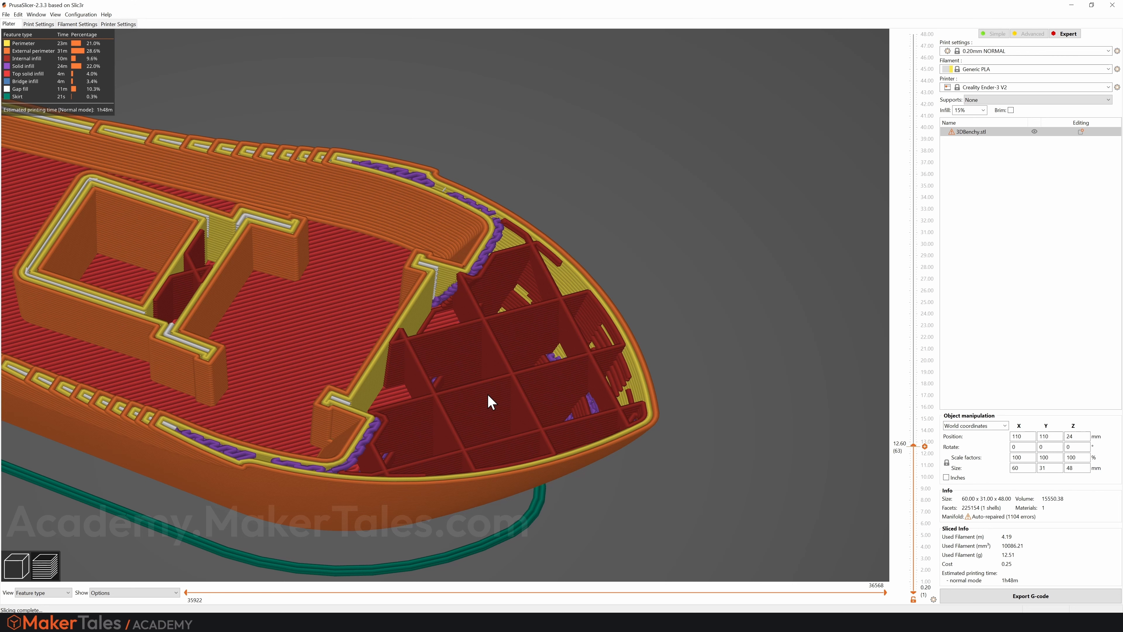
mouse_move(532, 390)
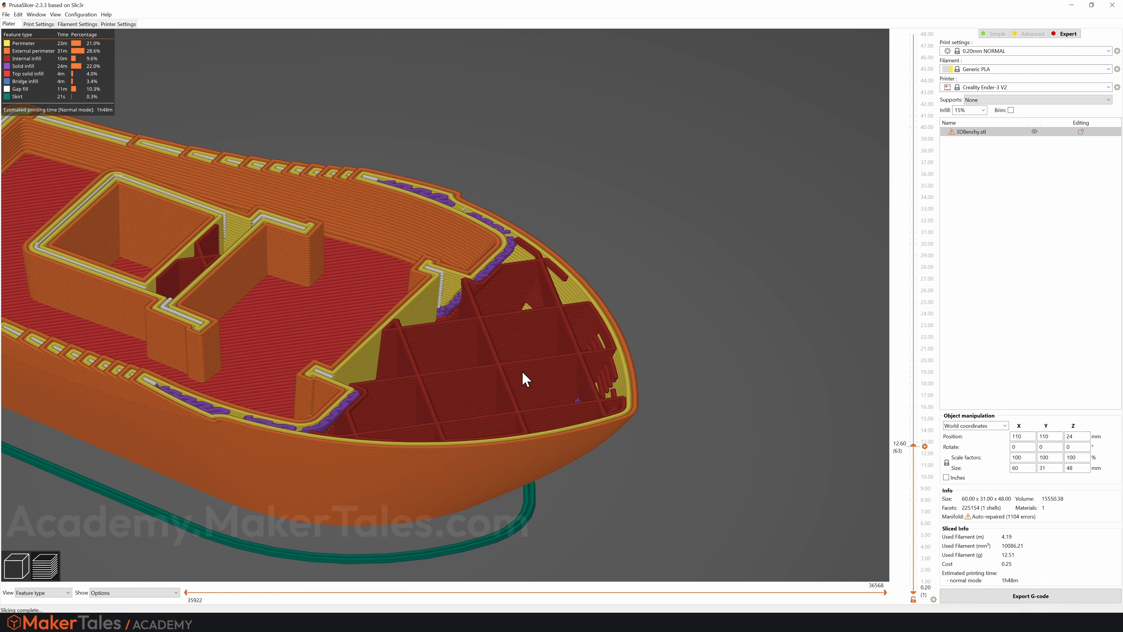
mouse_move(530, 378)
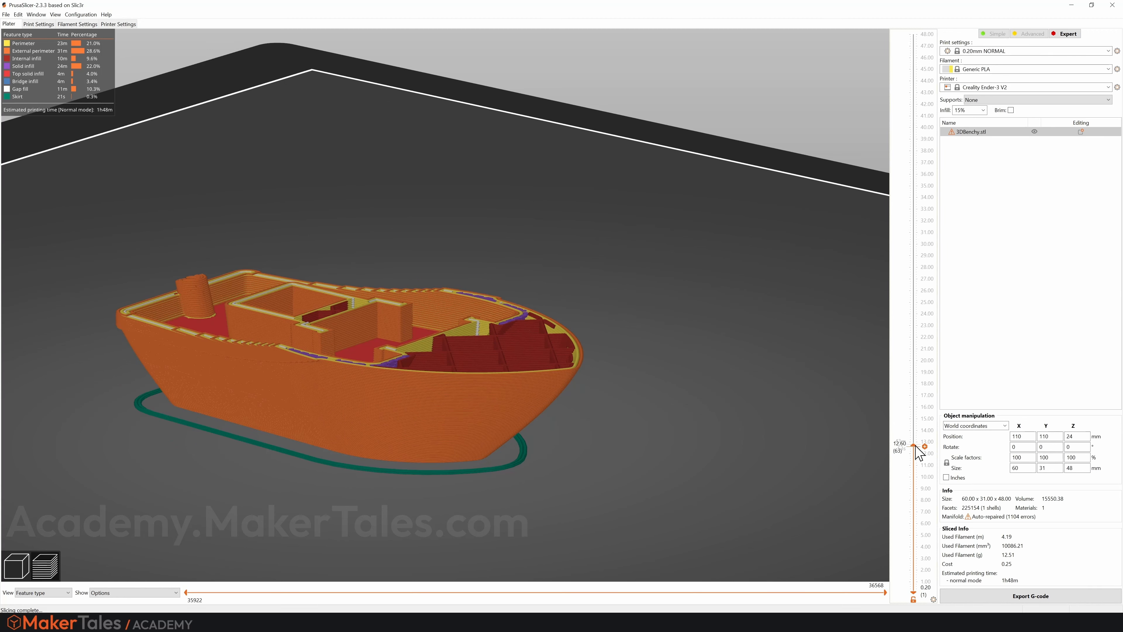
Step: Raise the layer slider to 27.40 mm so the Benchy cabin walls are shown
drag(923, 446, 923, 275)
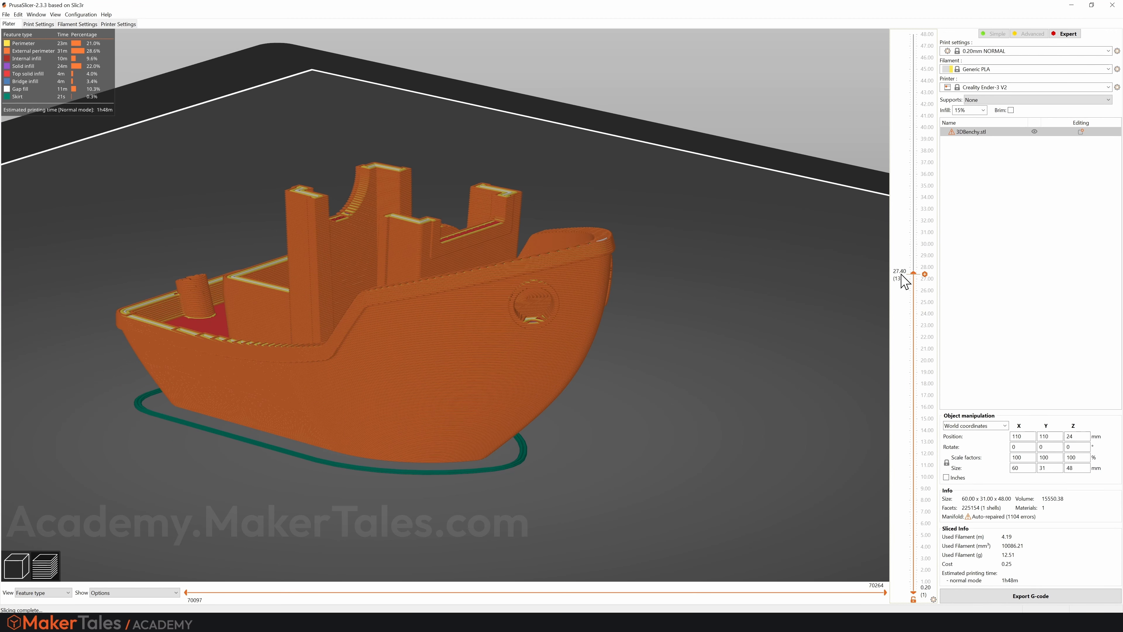
drag(924, 278, 925, 66)
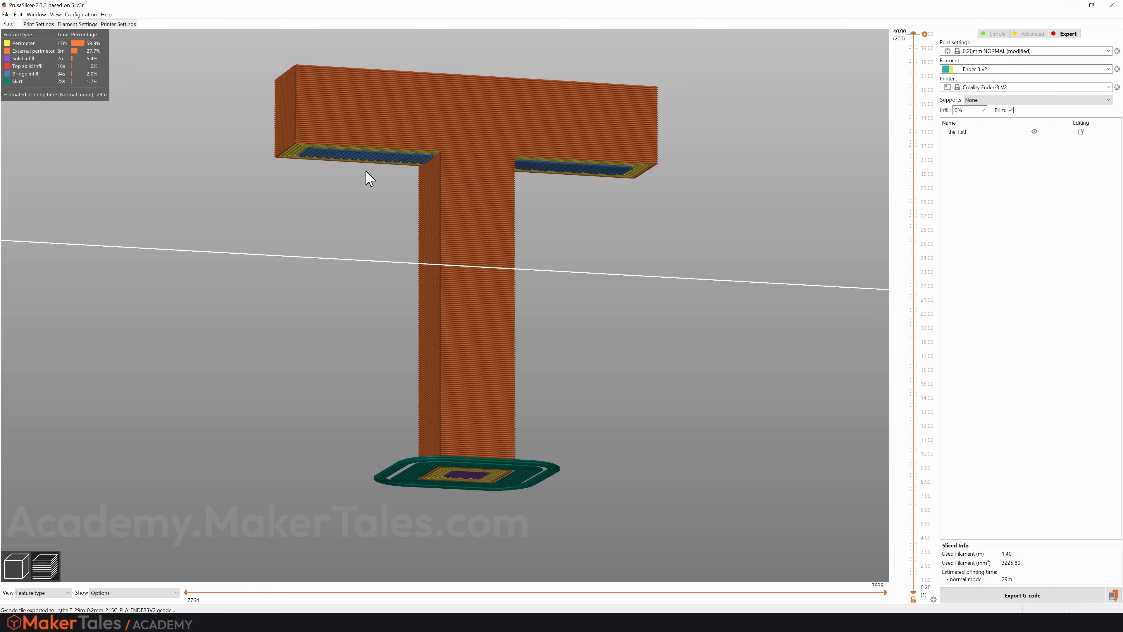
mouse_move(638, 199)
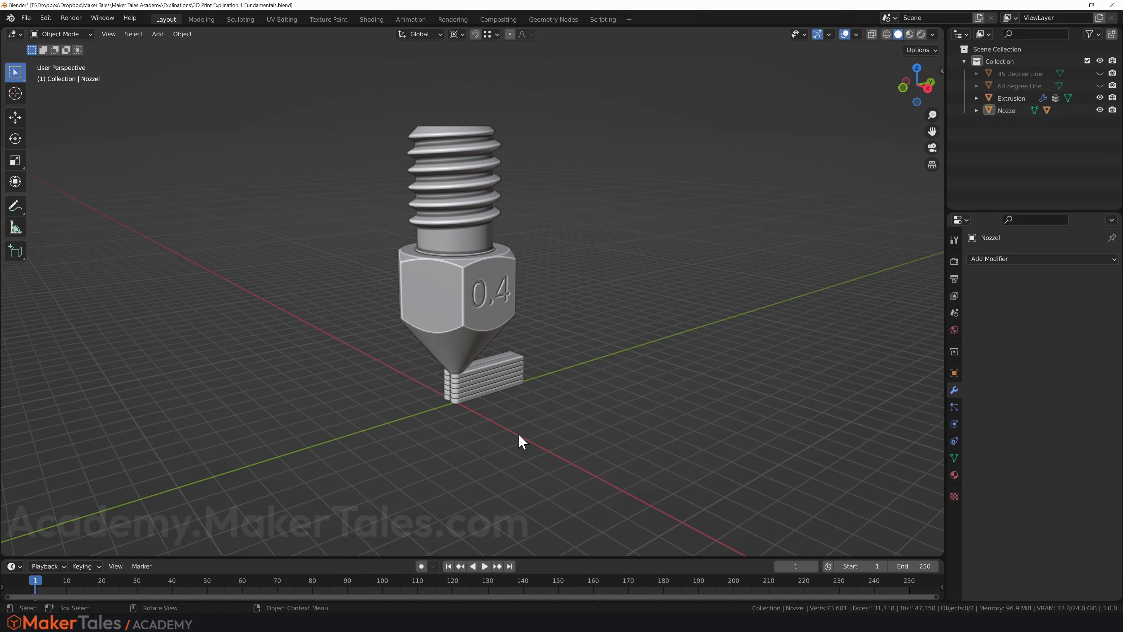
Step: Switch to Front Orthographic view of the Extrusion layer stack
drag(521, 440, 511, 426)
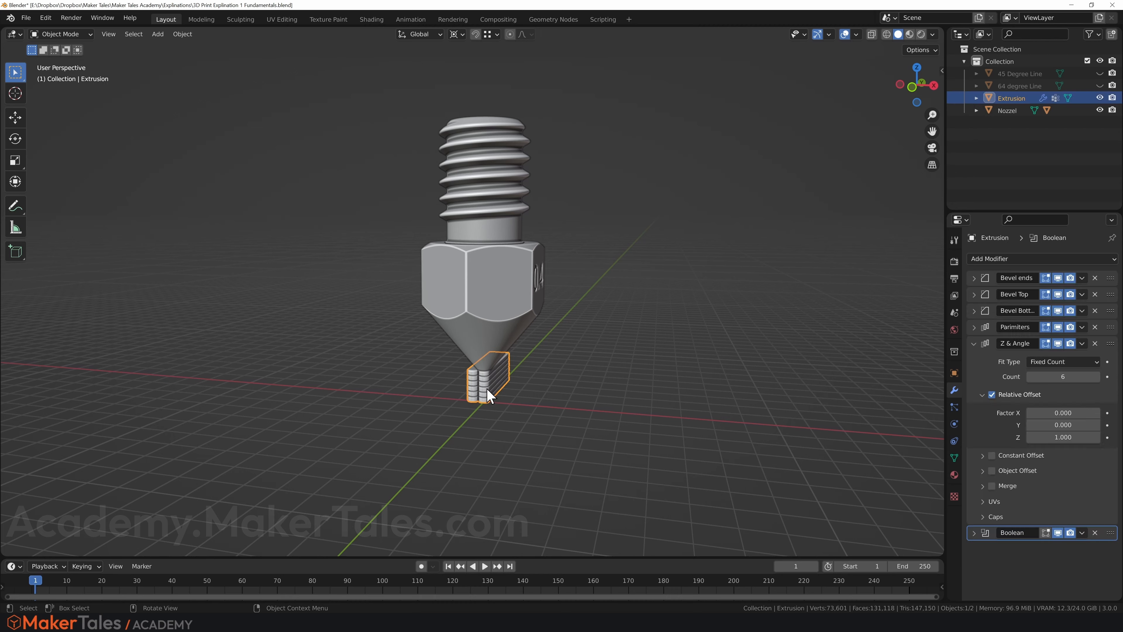
key(KP_1)
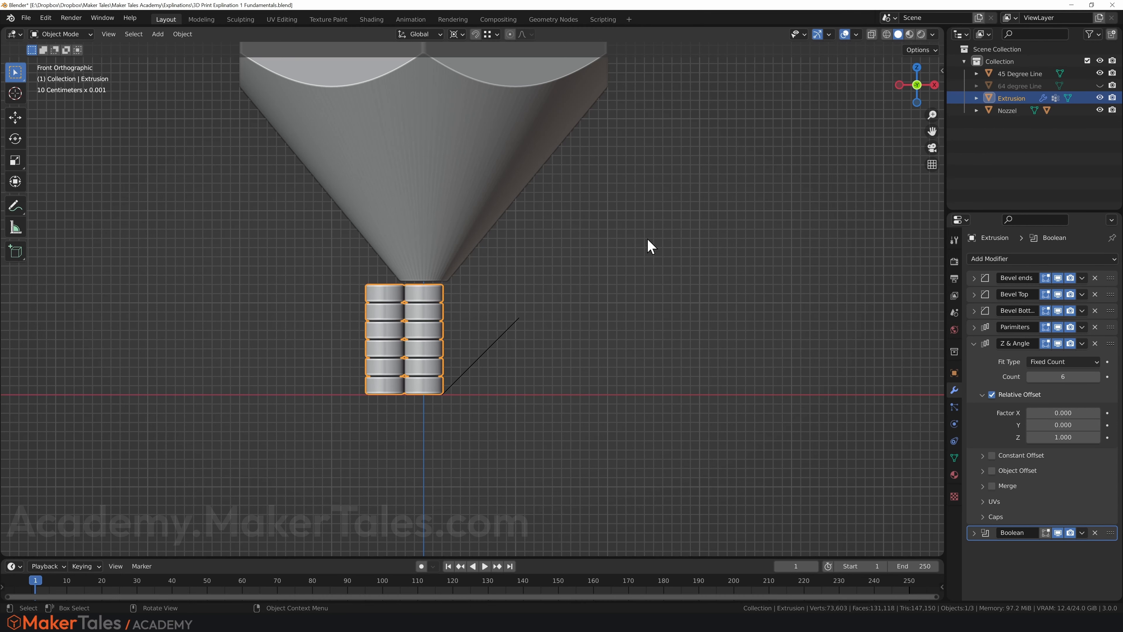
mouse_move(427, 411)
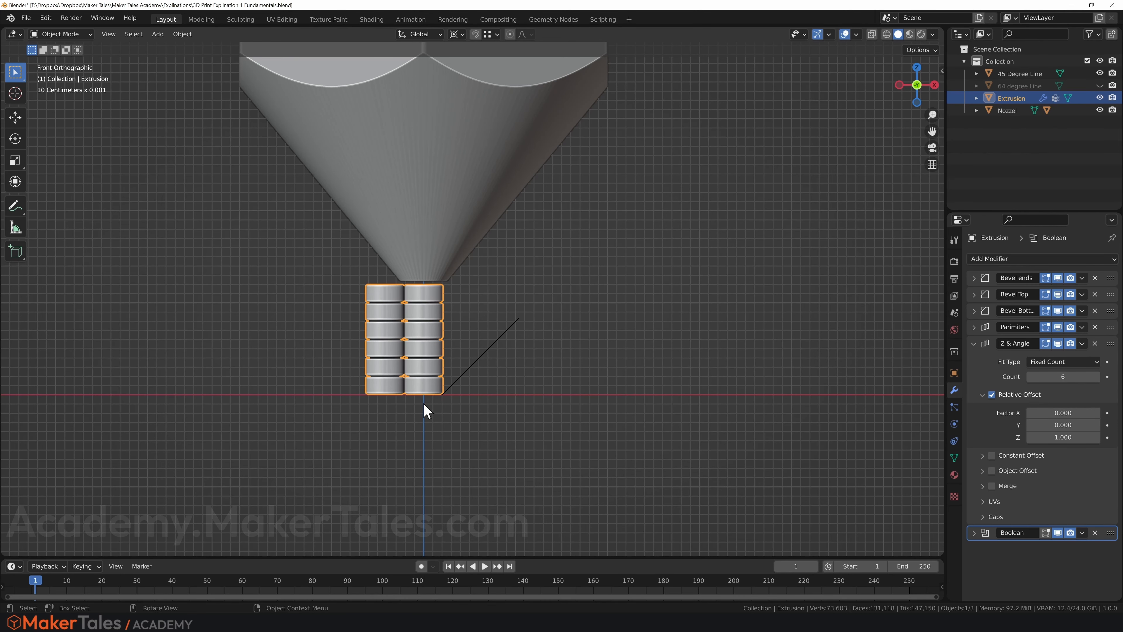
mouse_move(456, 382)
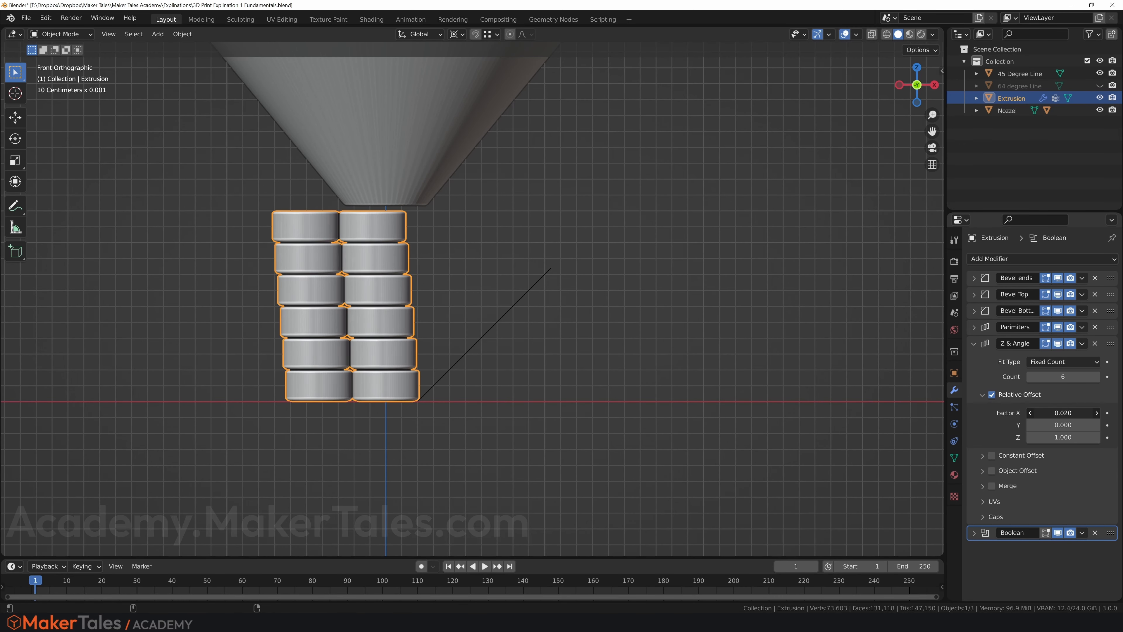
Step: Set the Array Relative Offset Factor X to about -0.24 so layers step sideways
drag(1063, 412, 1046, 412)
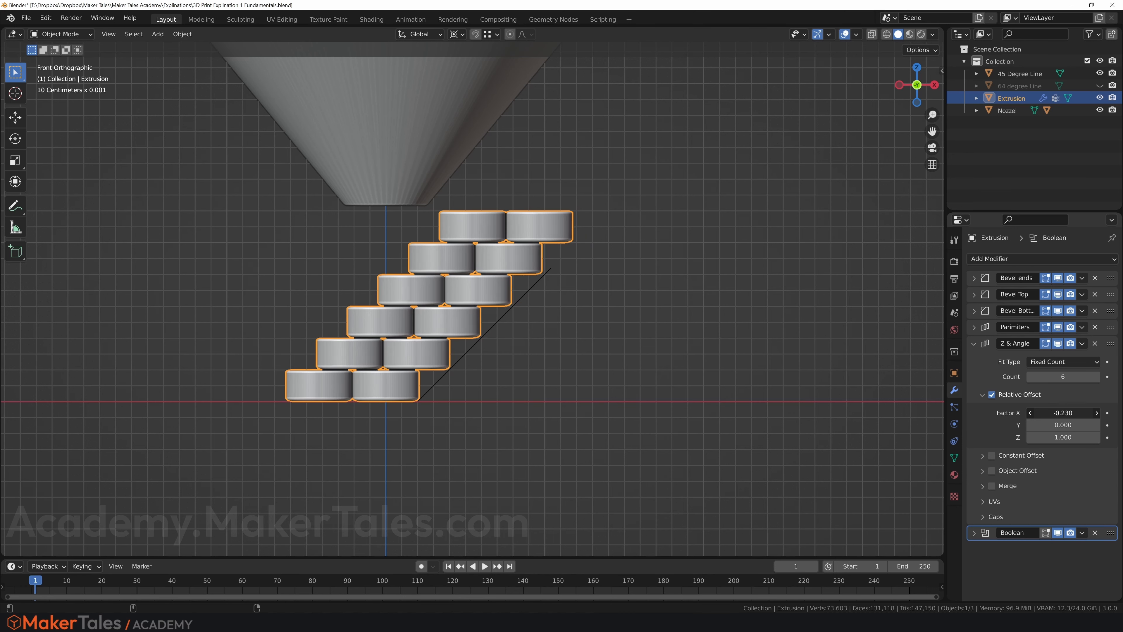
drag(1067, 412, 1060, 413)
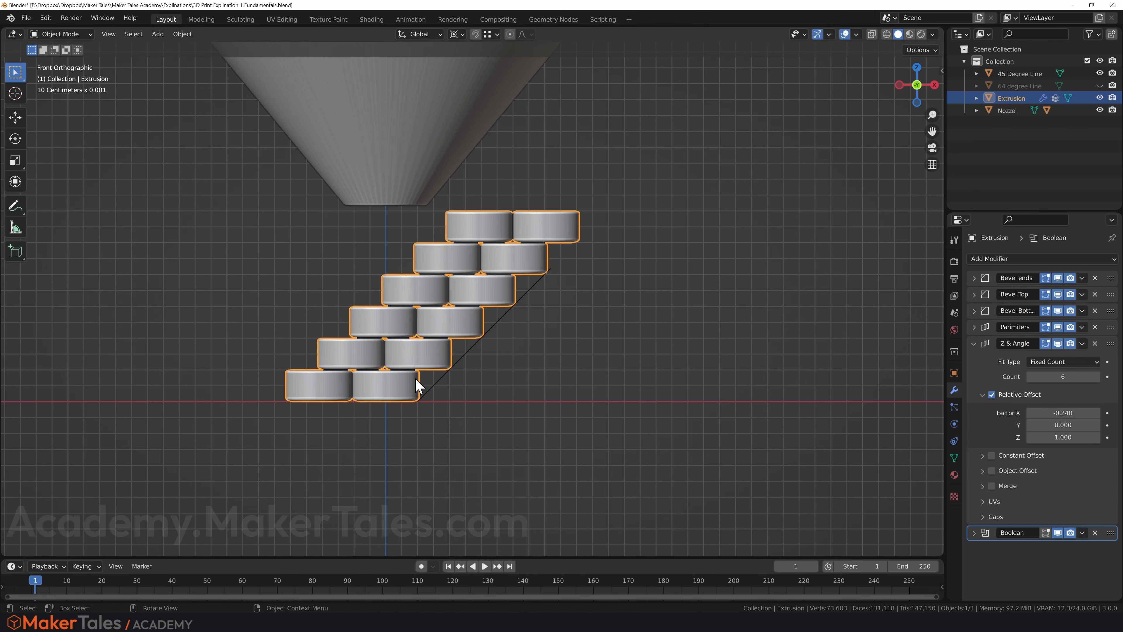
mouse_move(471, 330)
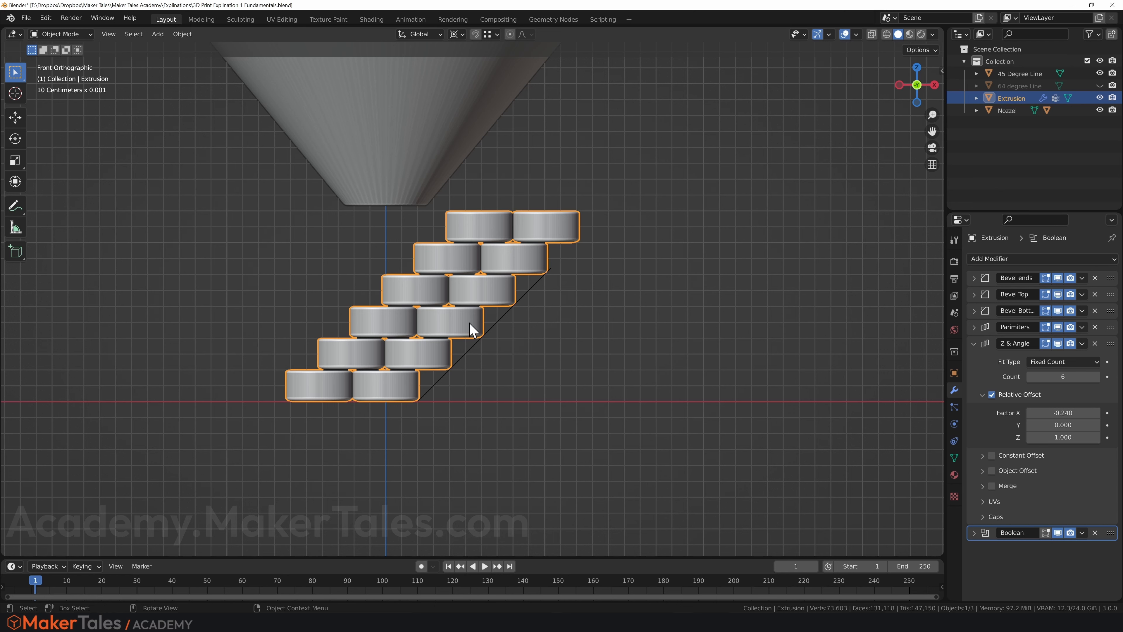
mouse_move(422, 358)
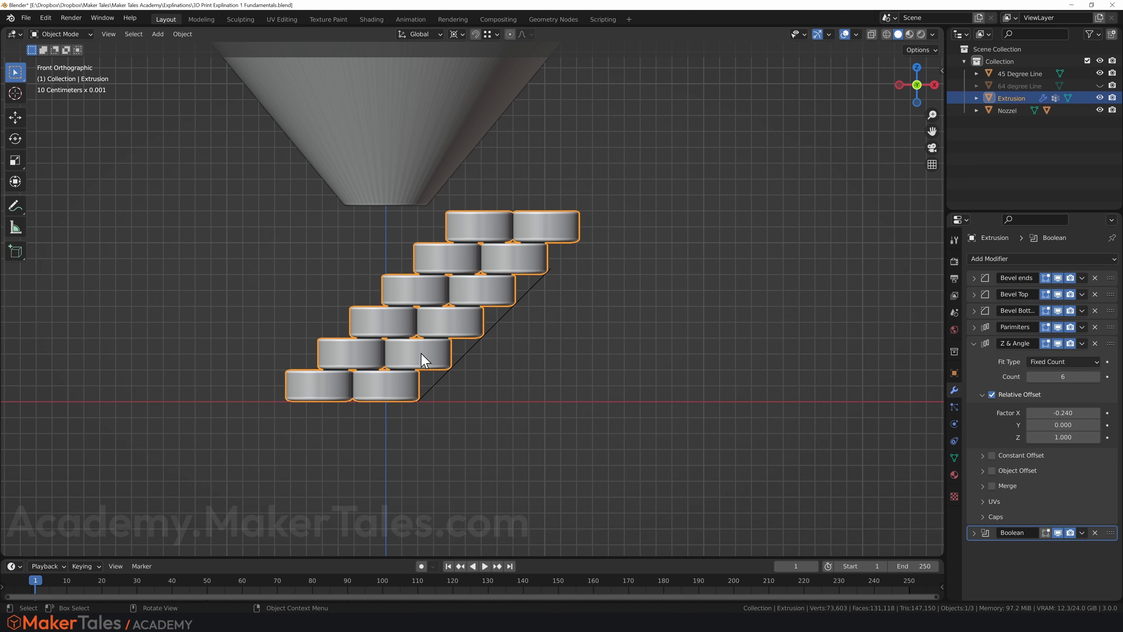
mouse_move(430, 364)
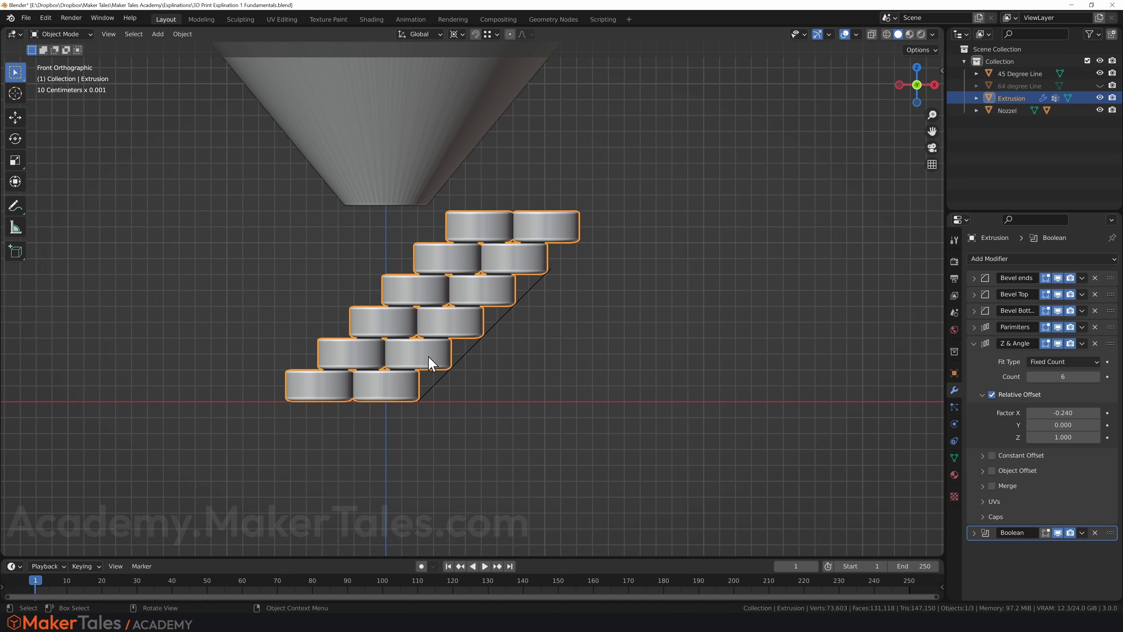
mouse_move(393, 396)
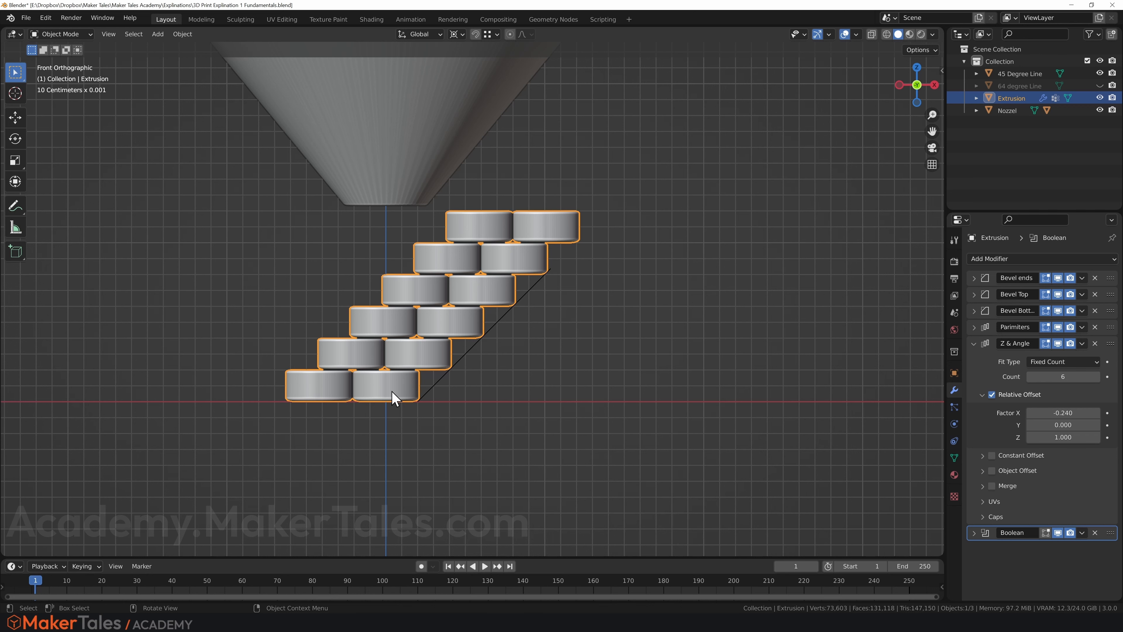
mouse_move(430, 379)
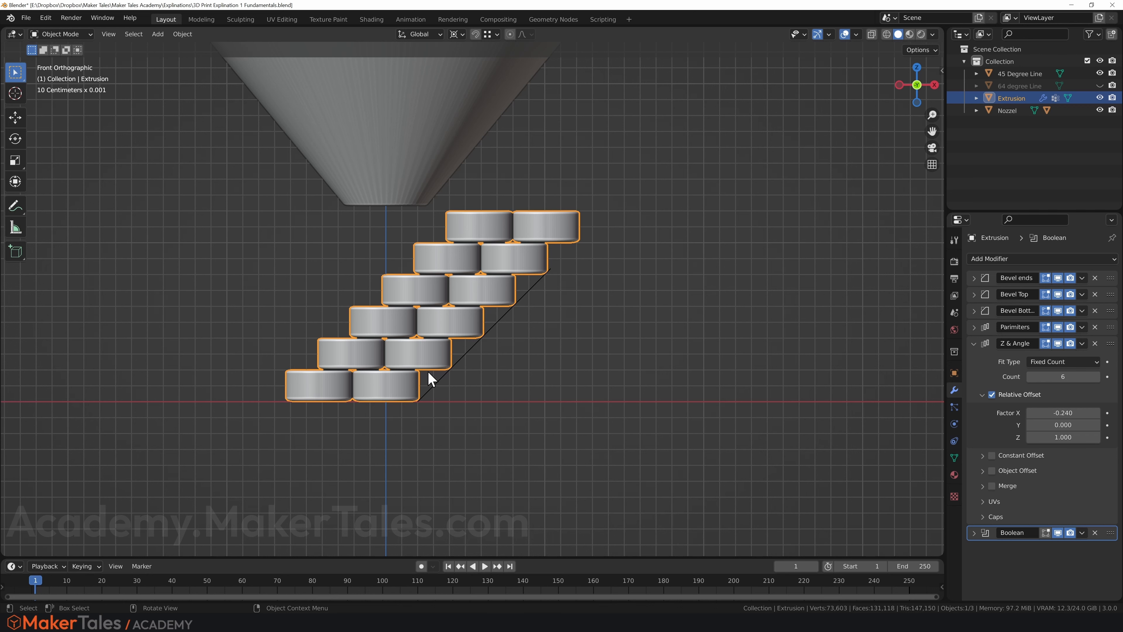
mouse_move(565, 351)
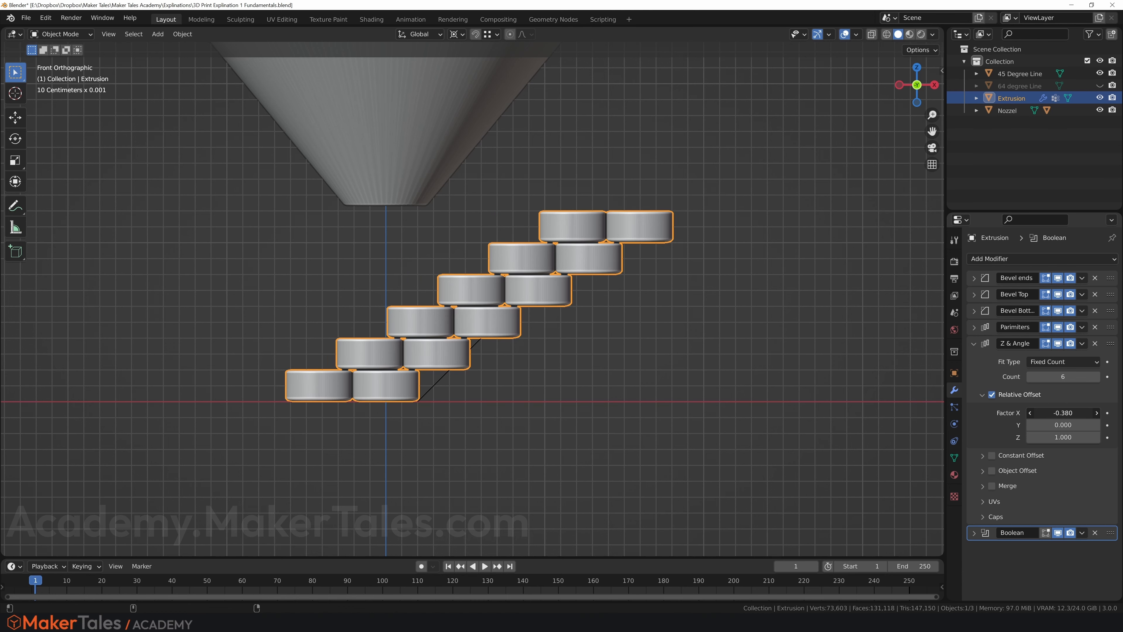
Step: Push the Array Factor X to -0.510 so each layer barely overlaps the one below
drag(1063, 413, 1074, 412)
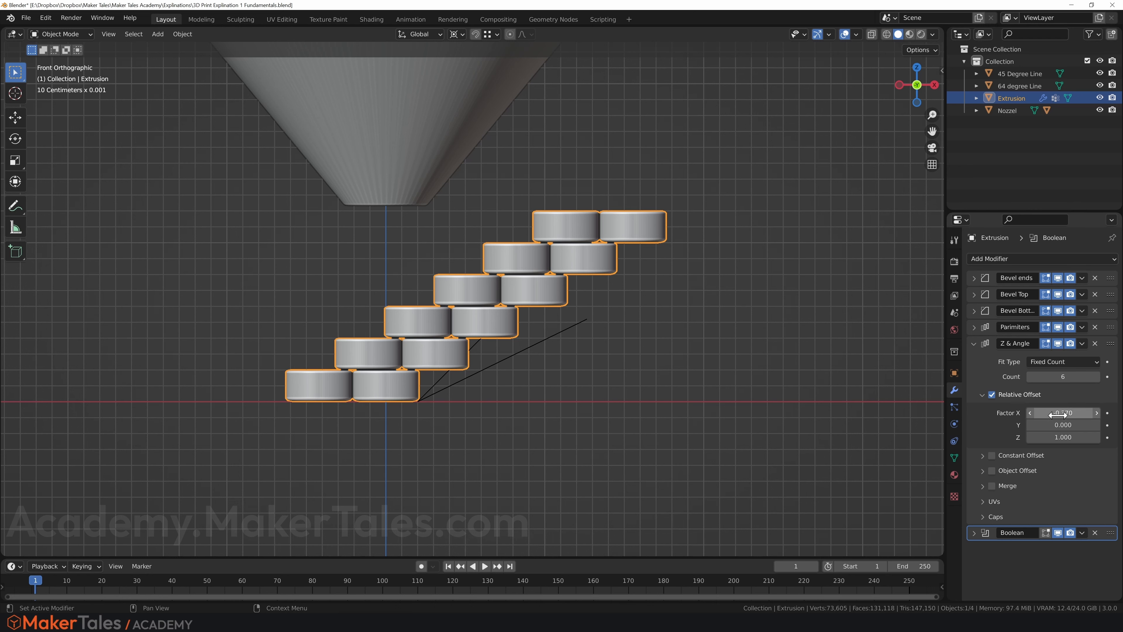
drag(1067, 412, 1053, 412)
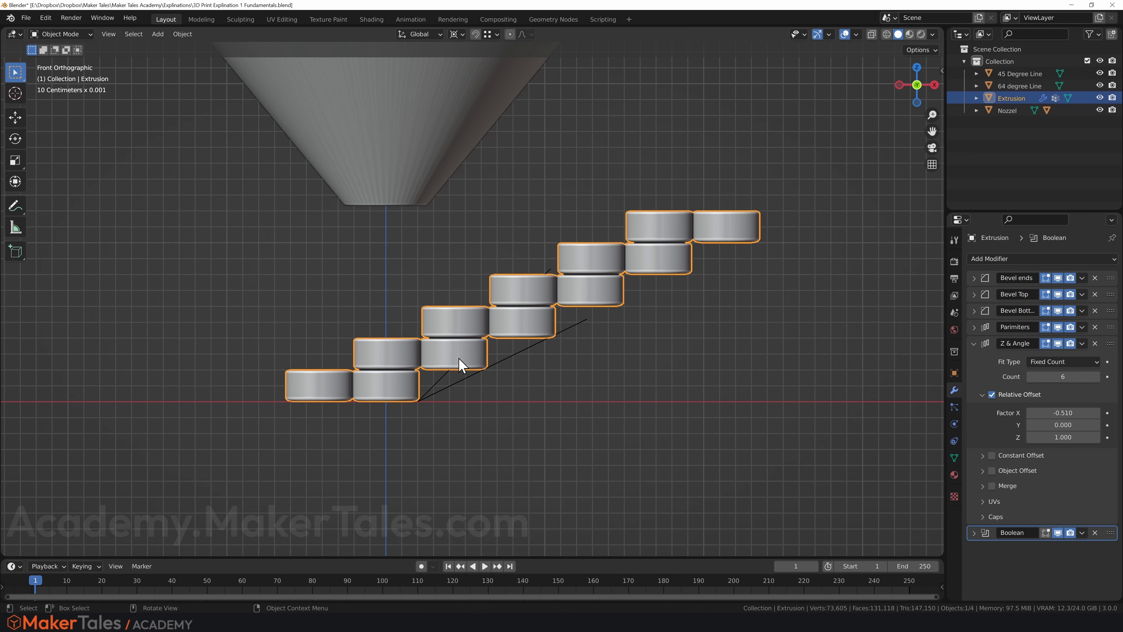
mouse_move(452, 370)
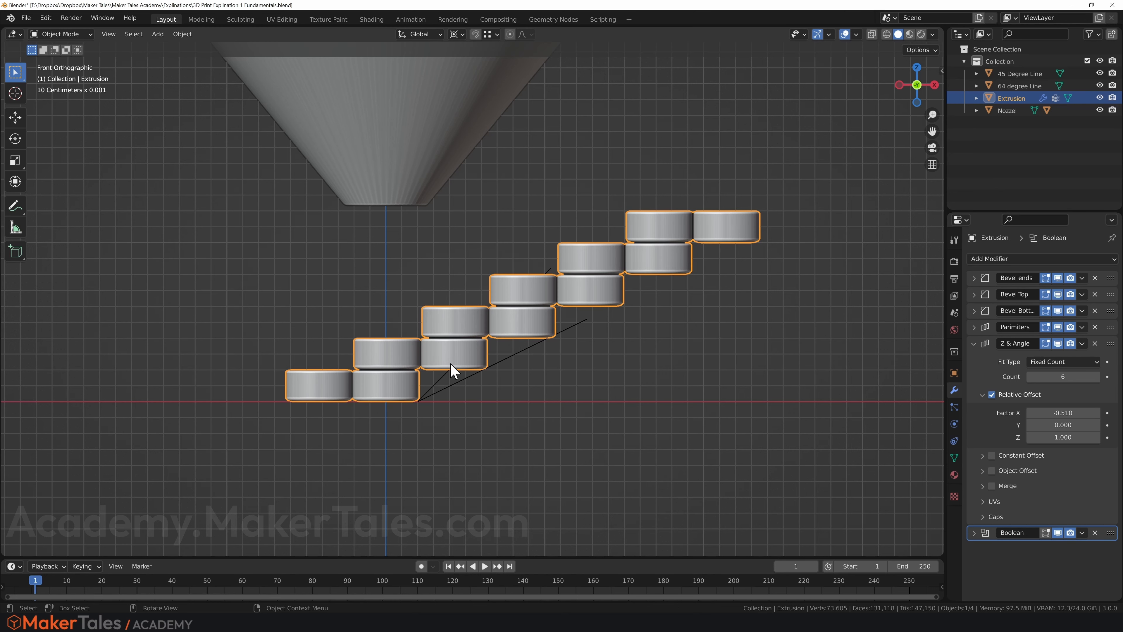
mouse_move(398, 403)
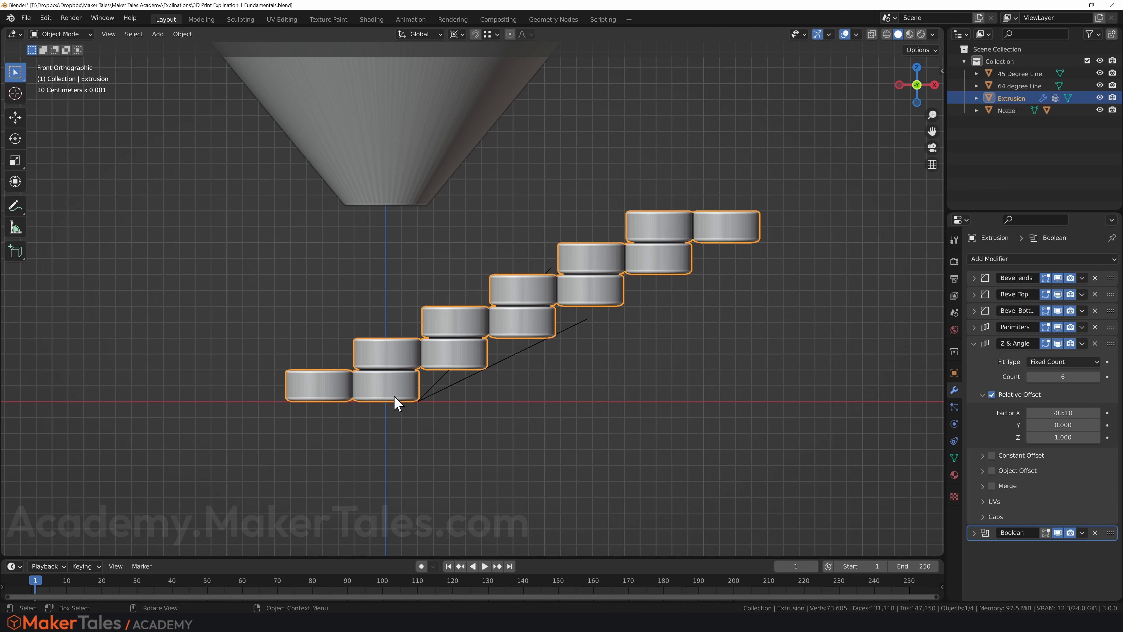
mouse_move(455, 405)
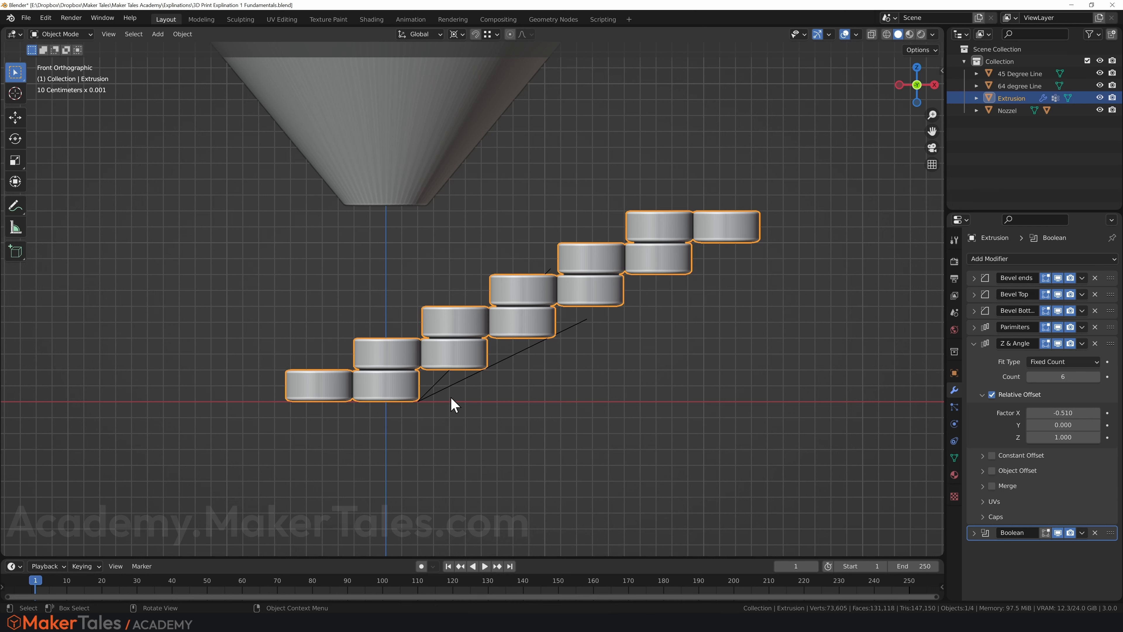
mouse_move(456, 387)
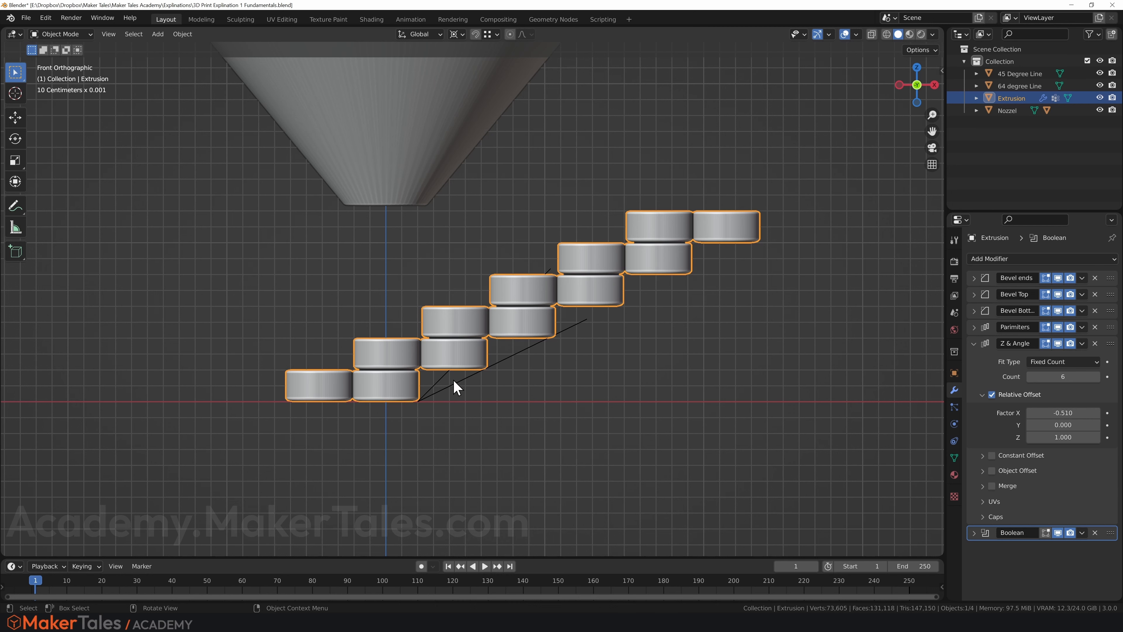